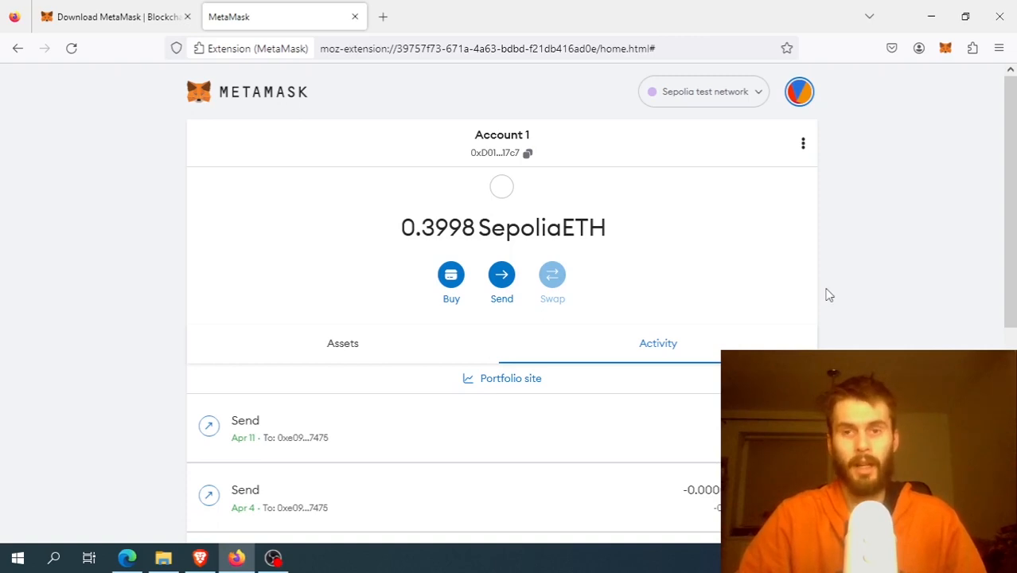
mouse_move(802, 289)
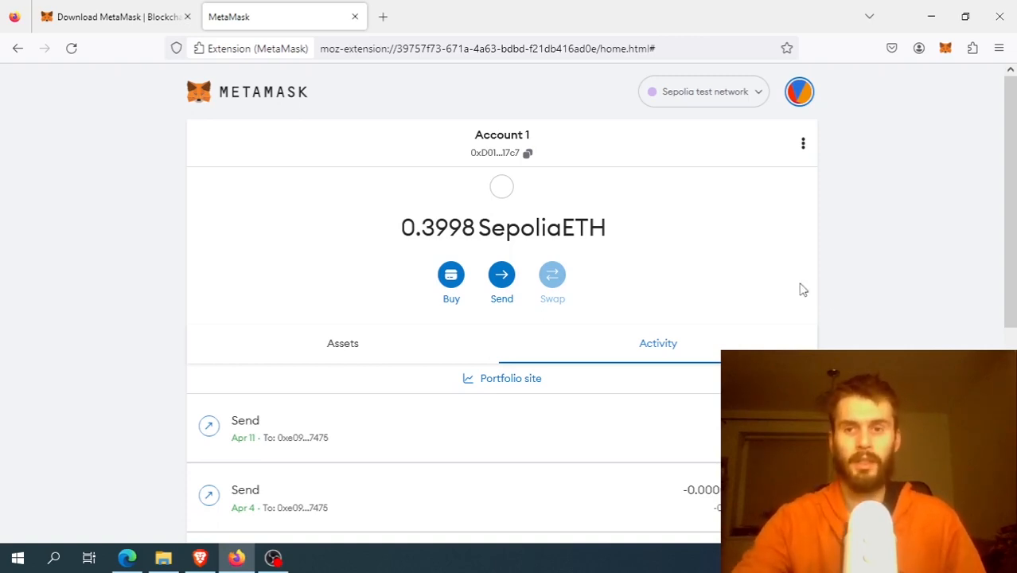
mouse_move(799, 276)
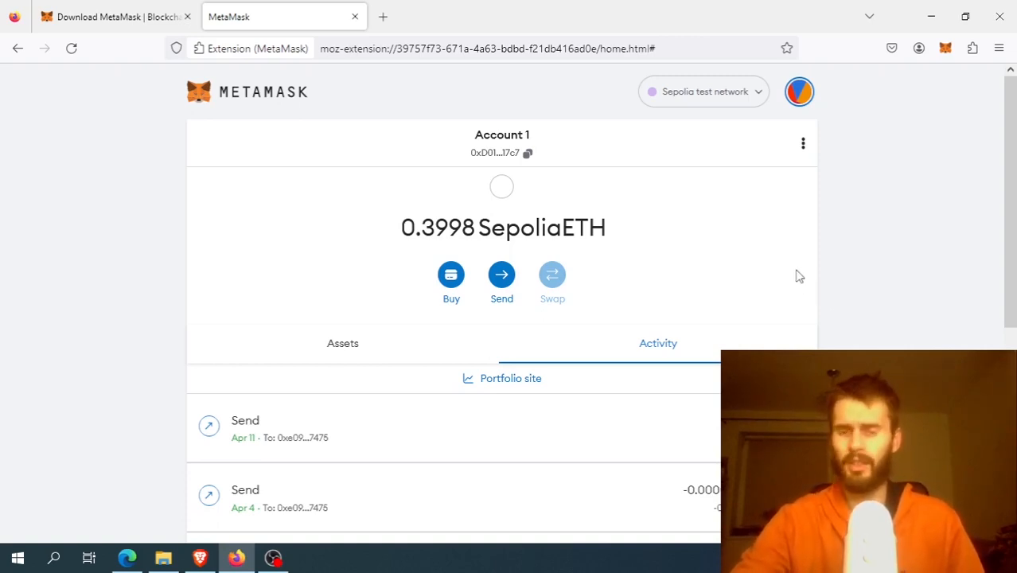
mouse_move(767, 264)
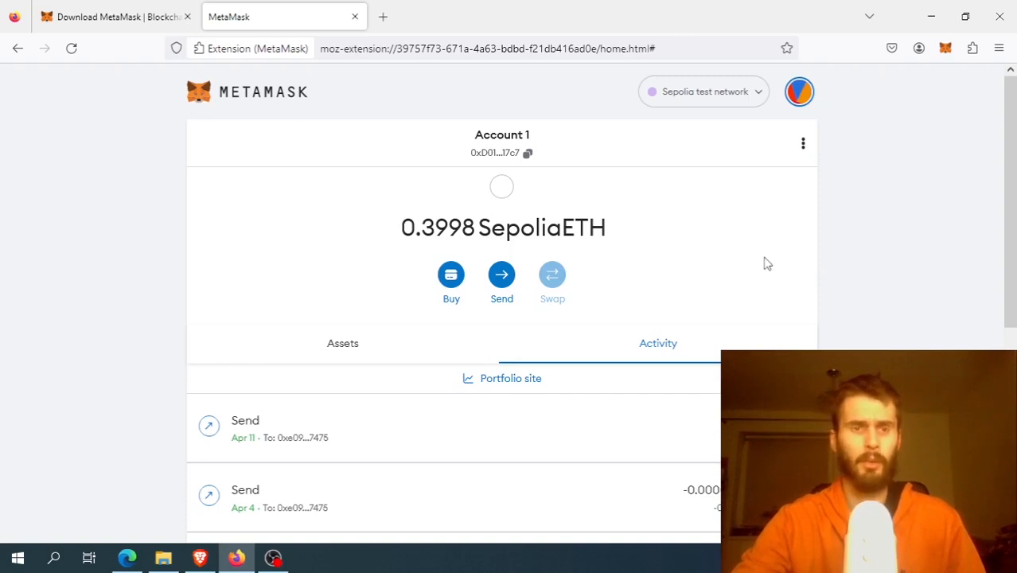
mouse_move(765, 245)
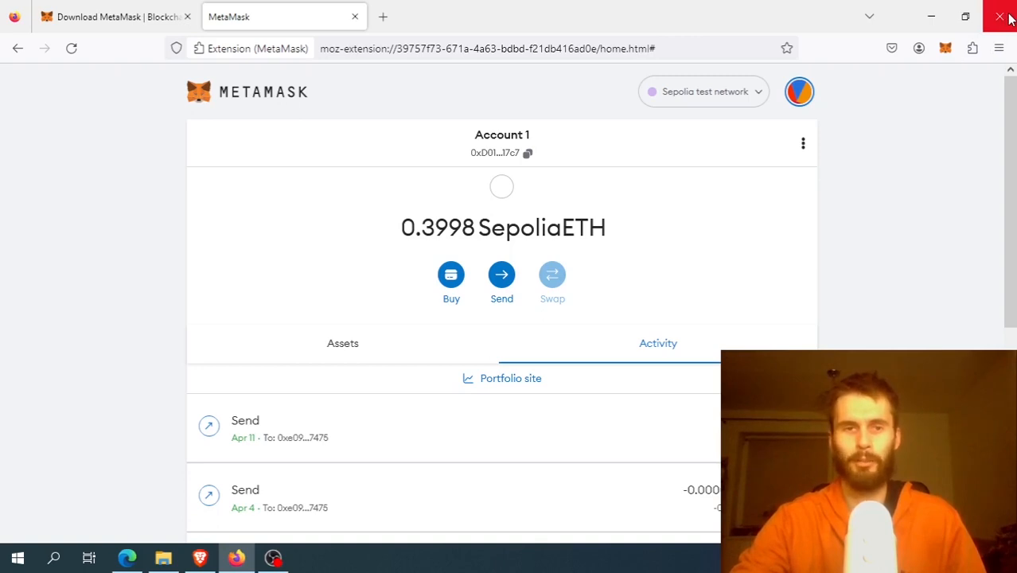
mouse_move(230, 311)
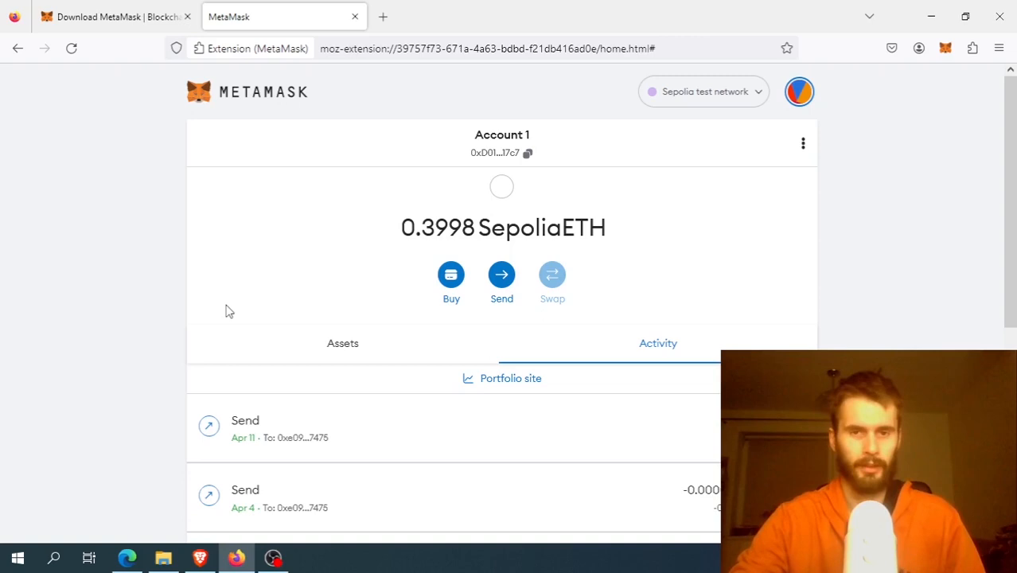
mouse_move(841, 258)
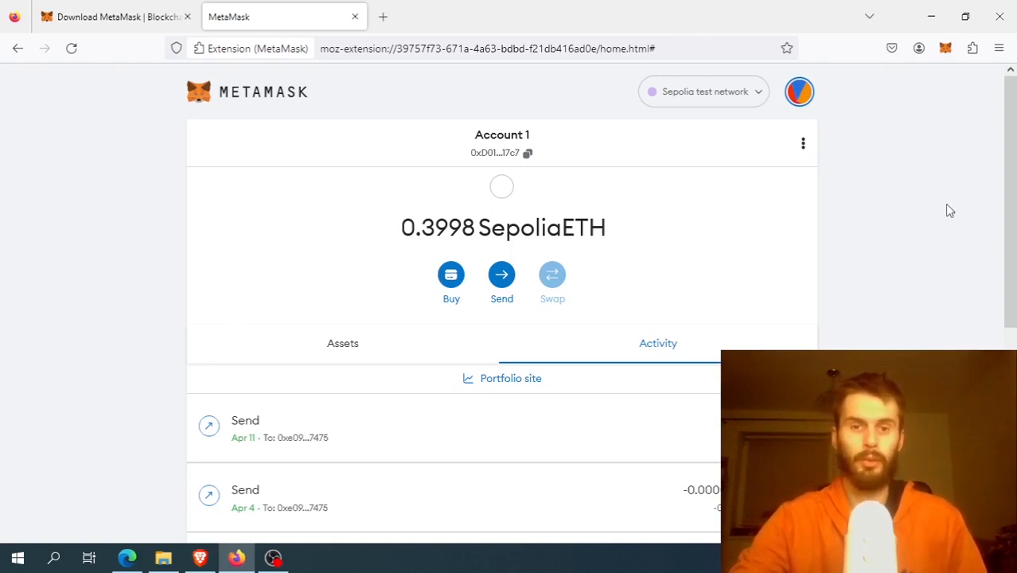
mouse_move(958, 159)
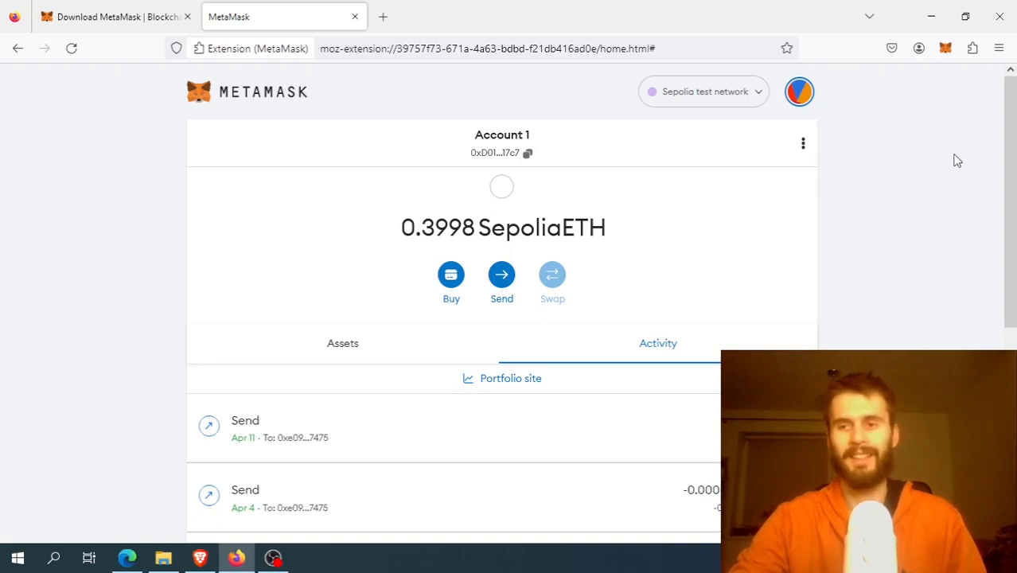
mouse_move(971, 48)
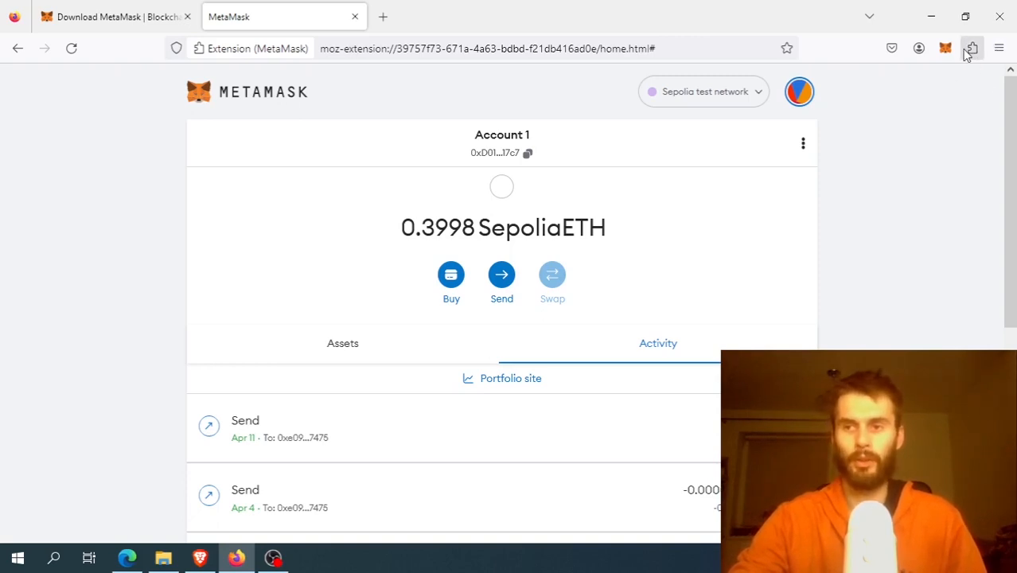
Disable the MetaMask extension in Firefox's Extensions & Themes, then launch its wallet popup from the toolbar
left_click(1000, 47)
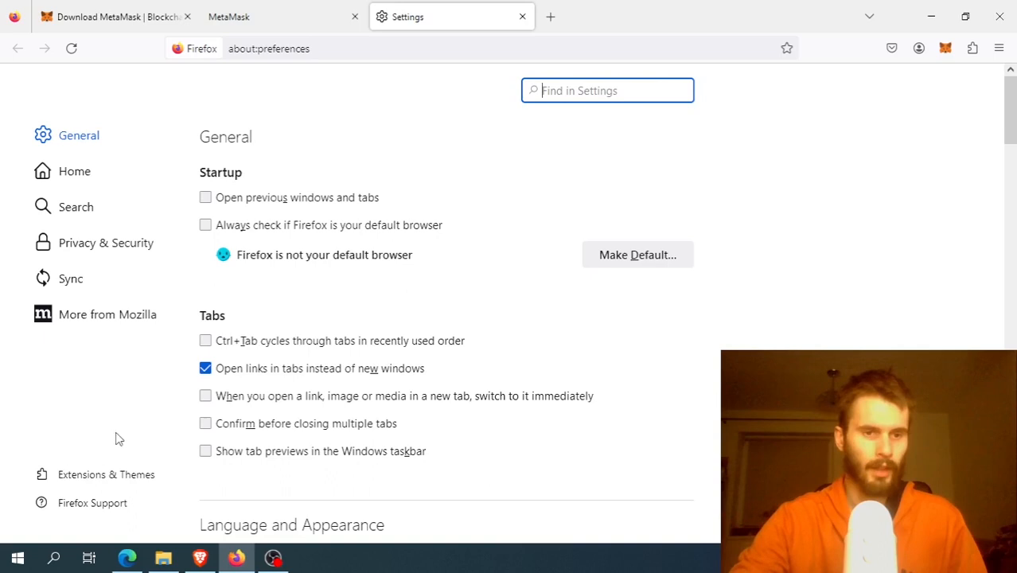
left_click(105, 474)
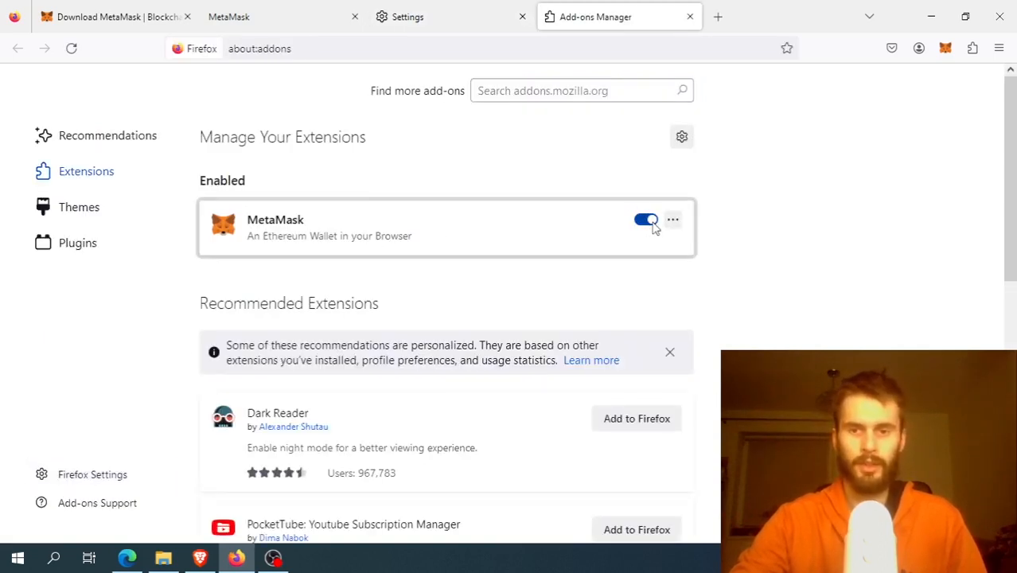
left_click(646, 219)
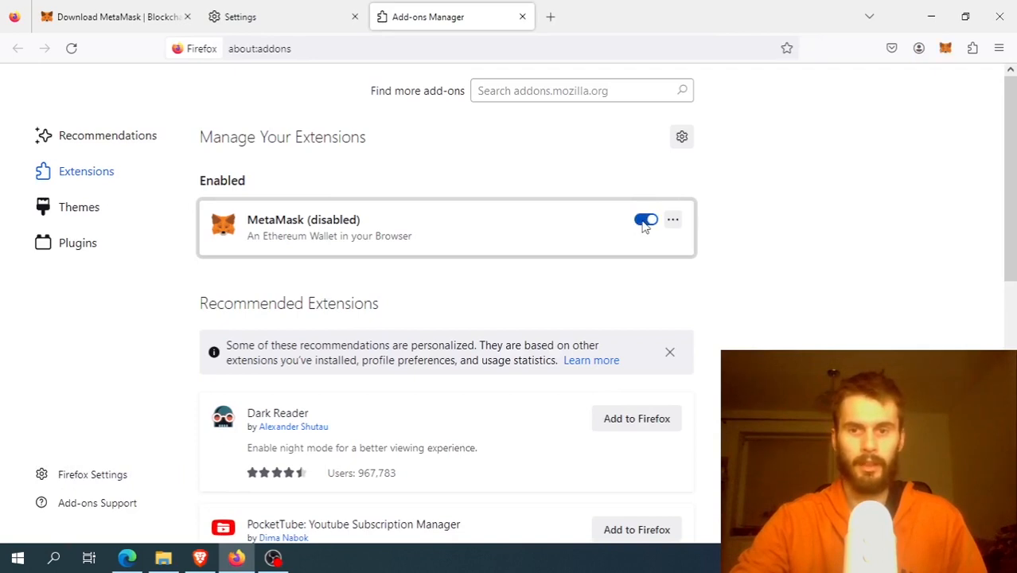
mouse_move(945, 48)
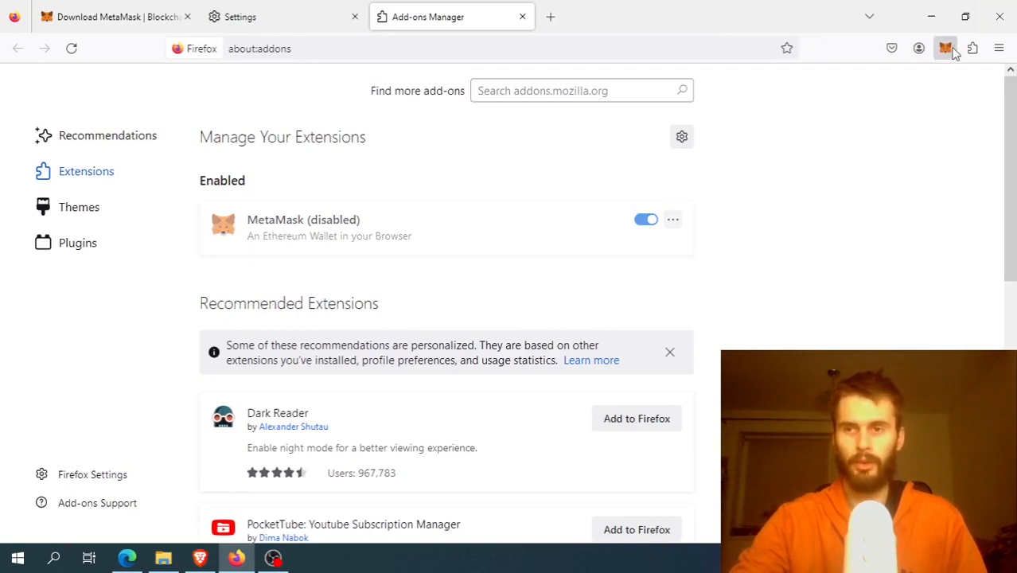
left_click(945, 47)
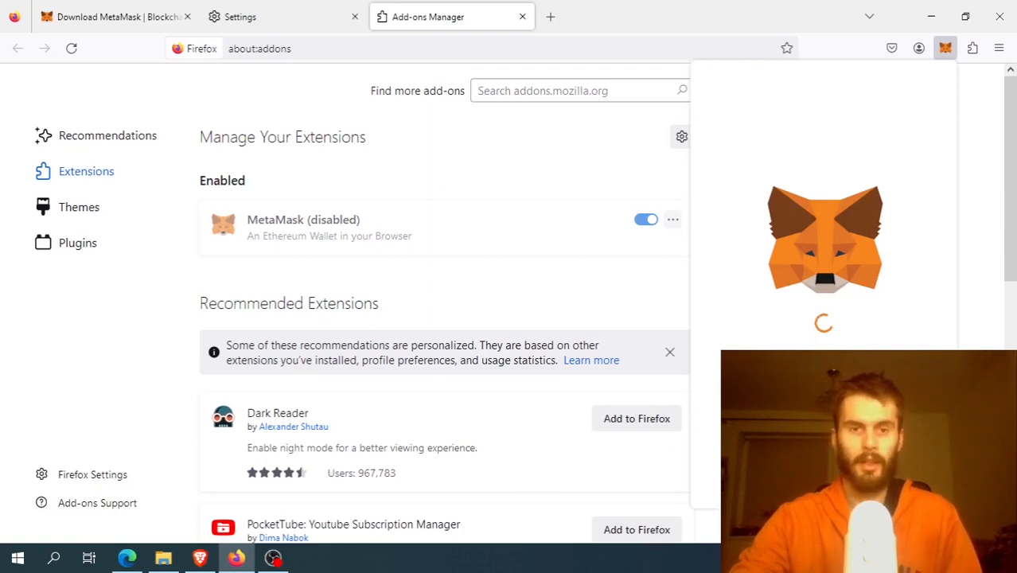
Re-enable MetaMask and use Expand view from the account menu to open the wallet in a full tab
left_click(646, 220)
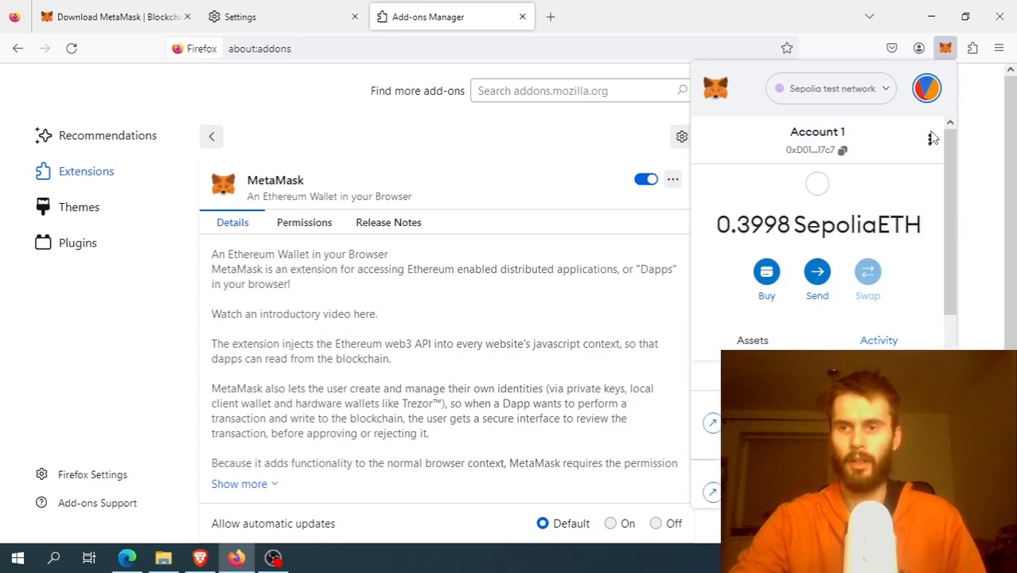
left_click(930, 140)
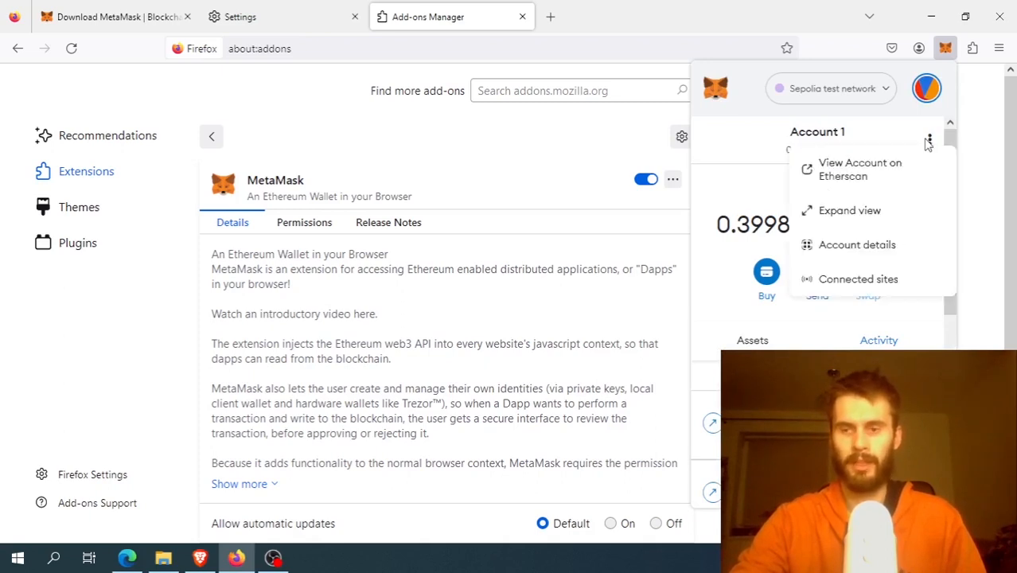
mouse_move(856, 217)
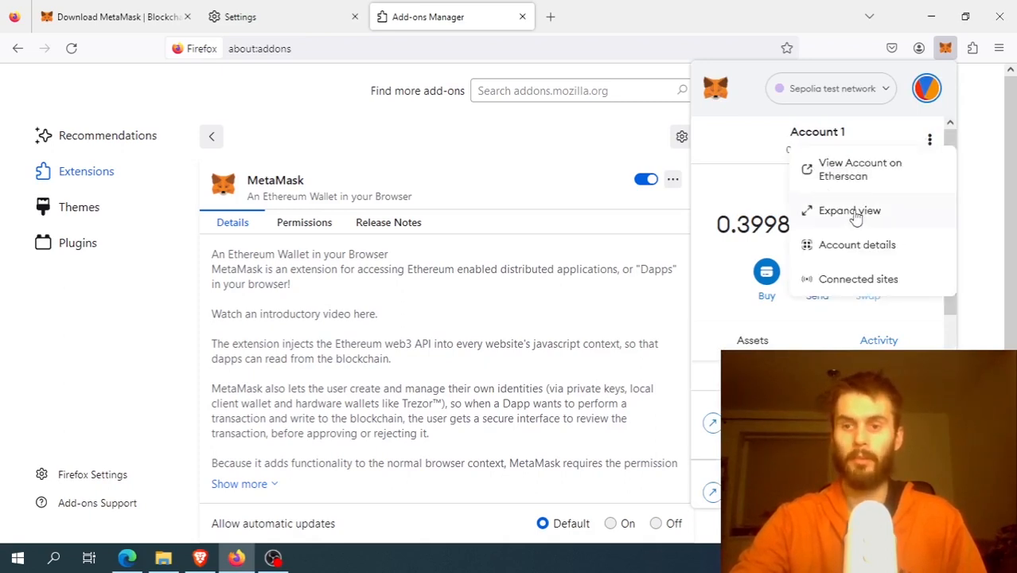
left_click(850, 210)
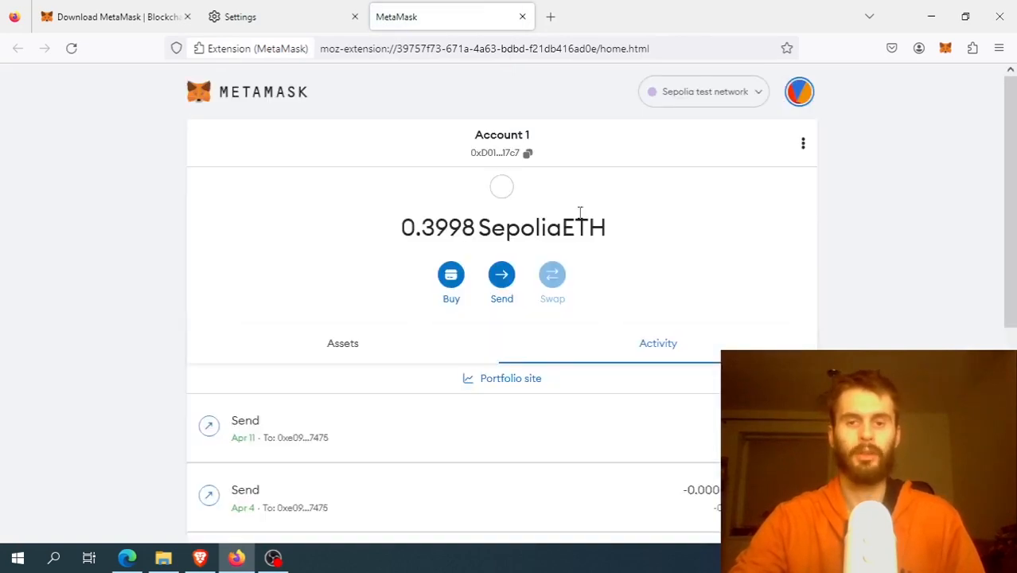
mouse_move(681, 229)
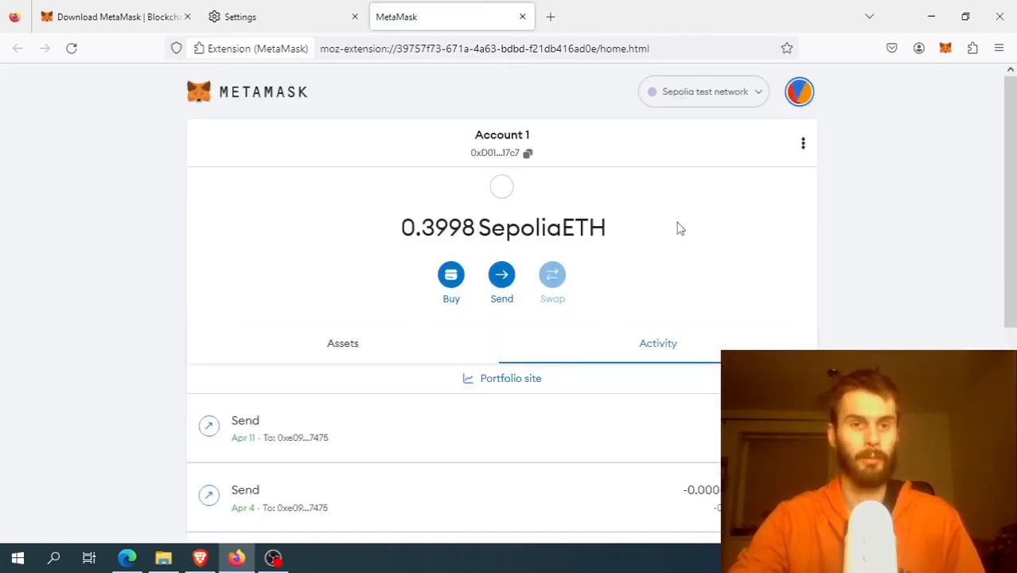
Switch the wallet to Linea Goerli test network, then back to Ethereum Mainnet
left_click(702, 91)
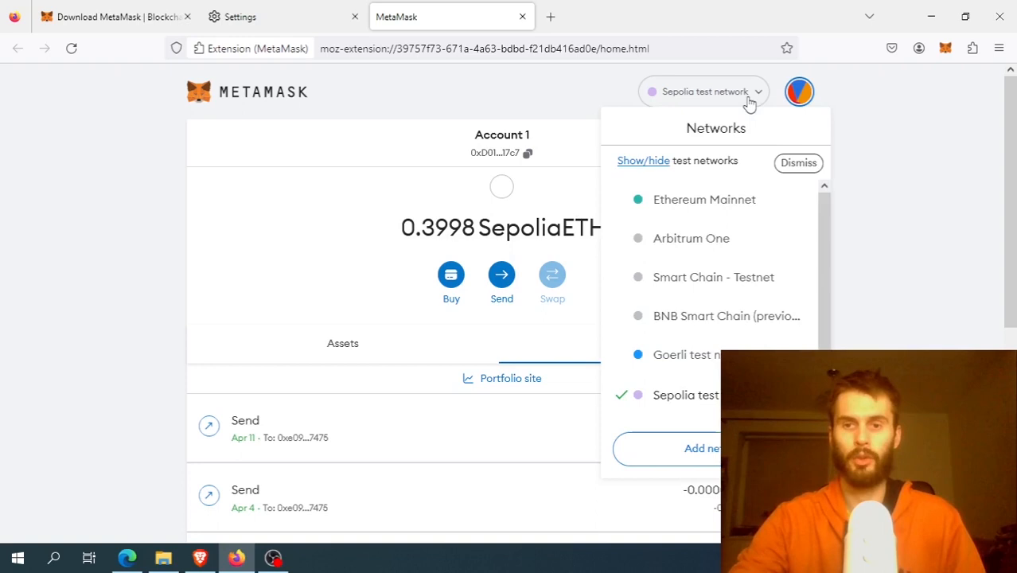
mouse_move(704, 205)
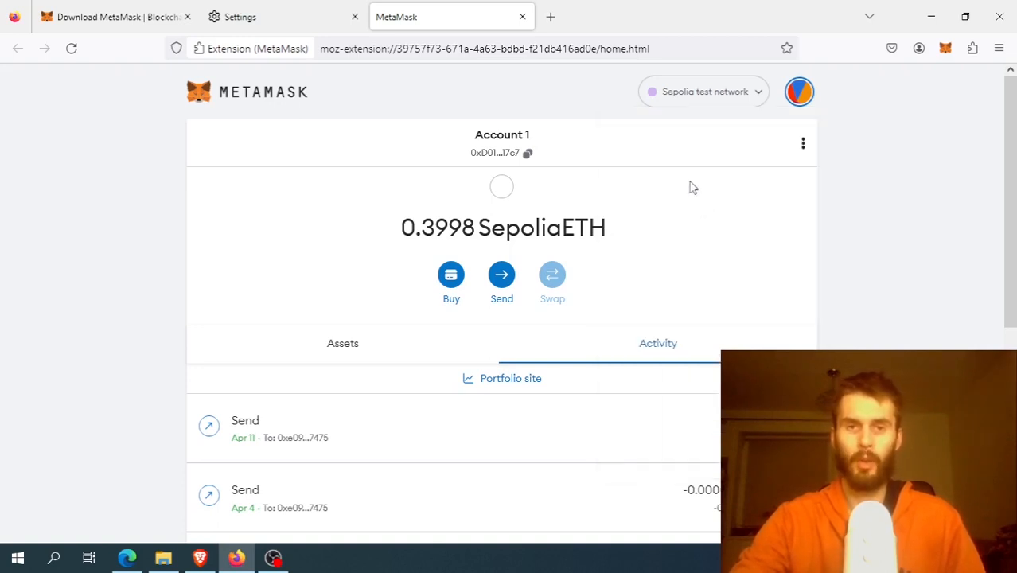
left_click(704, 91)
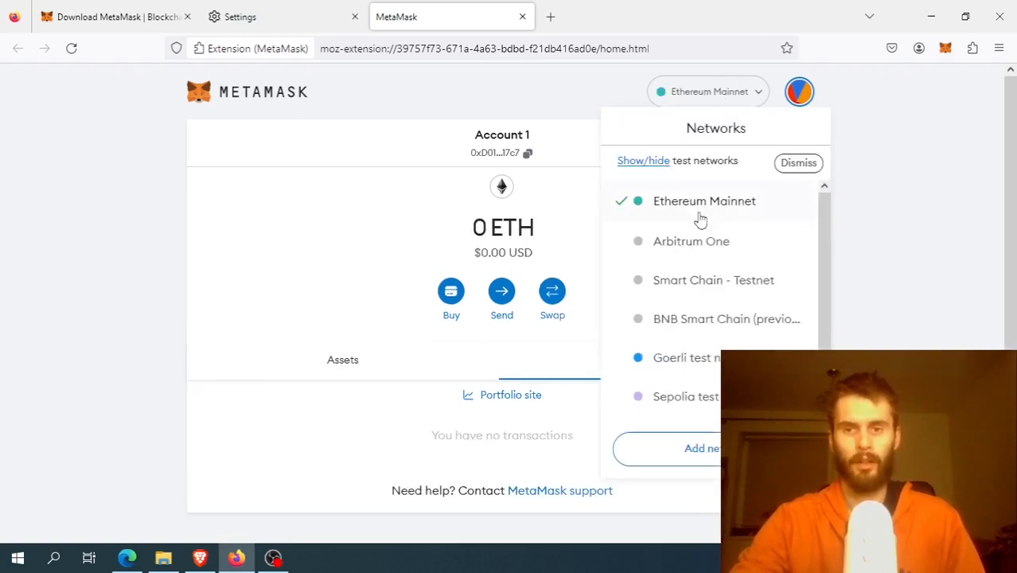
scroll("down", 3)
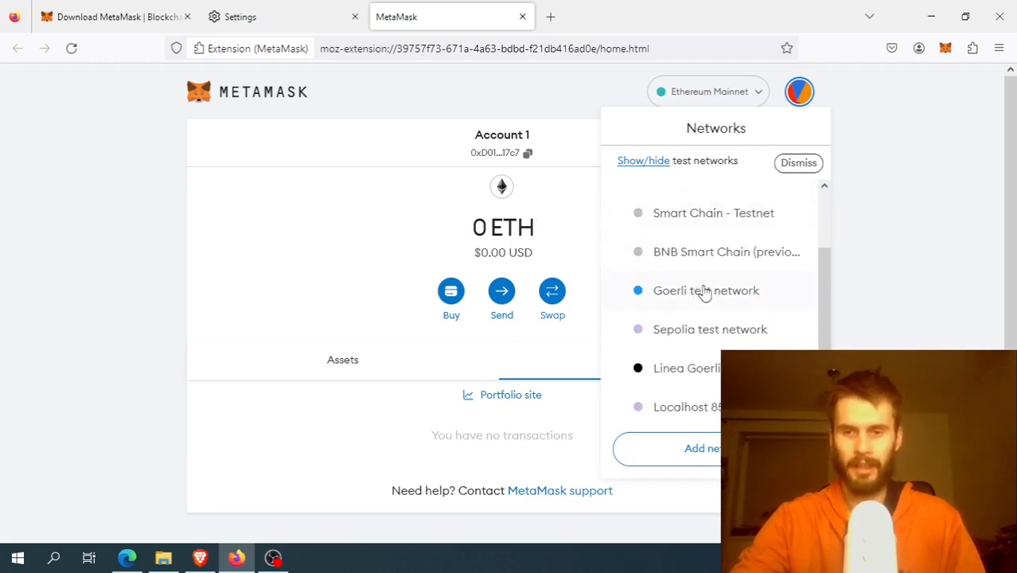
left_click(799, 163)
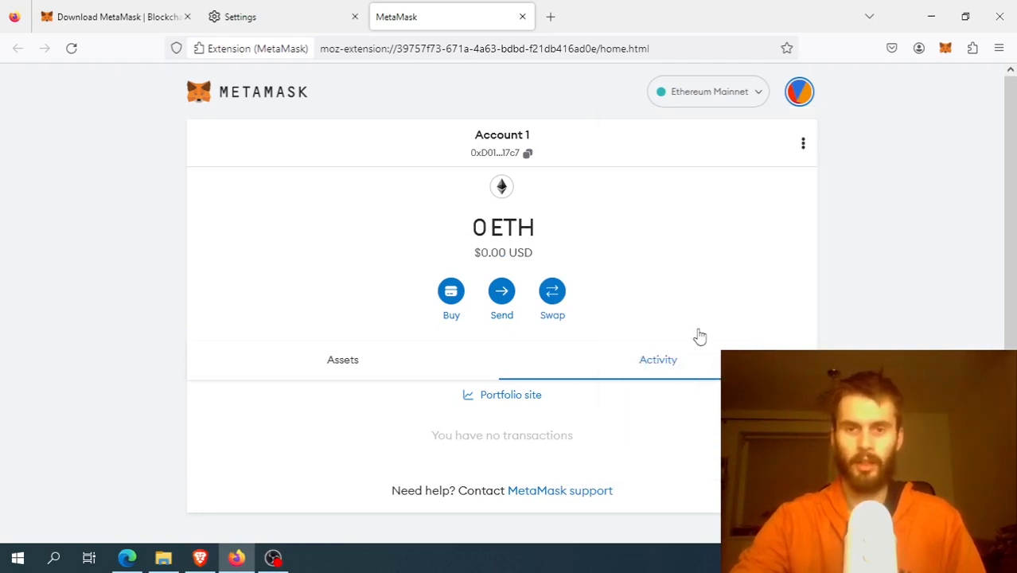
left_click(707, 90)
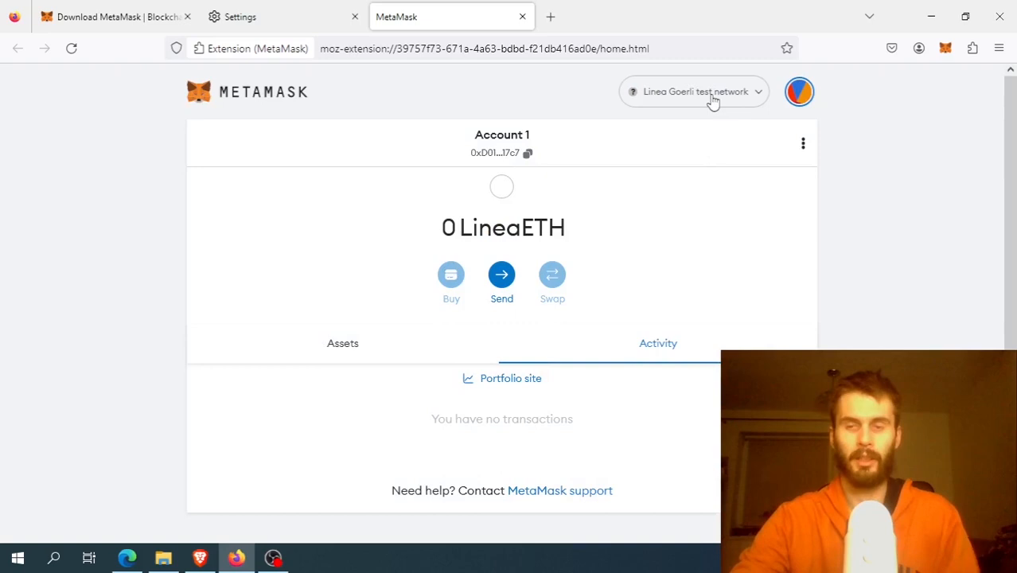
left_click(694, 91)
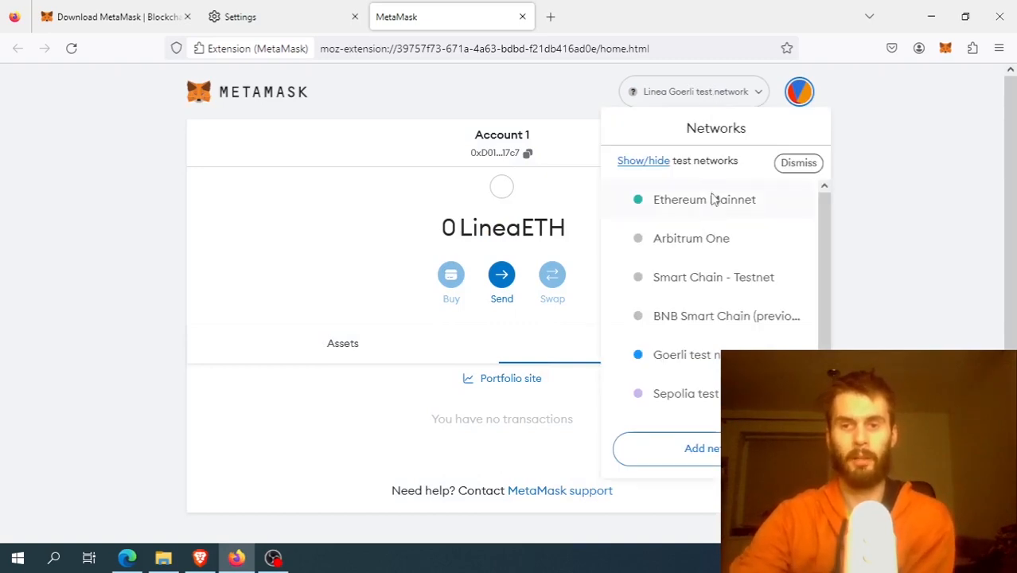
left_click(704, 199)
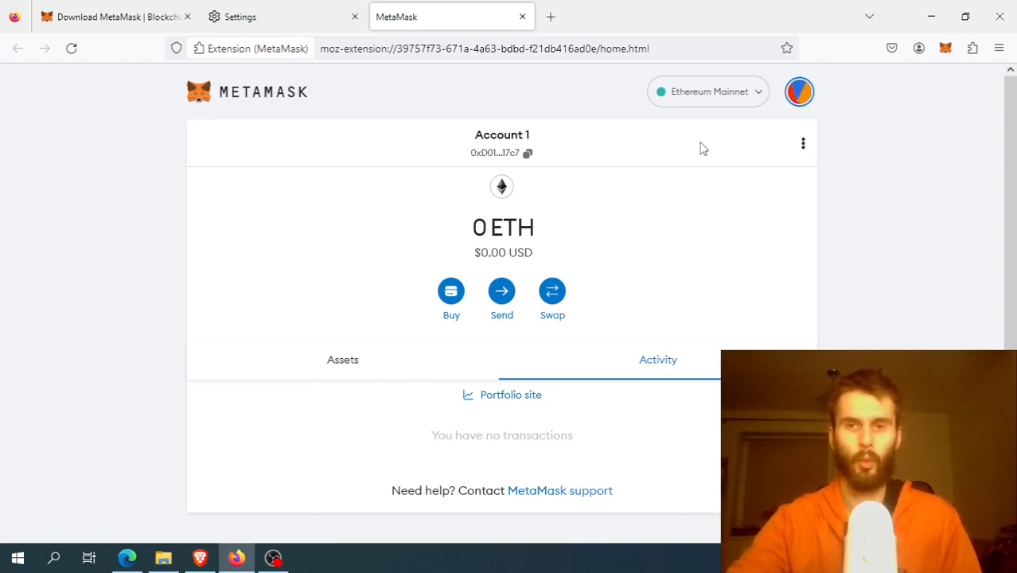
Switch to the Sepolia test network so the 0.3998 SepoliaETH balance and past sends reappear
left_click(706, 91)
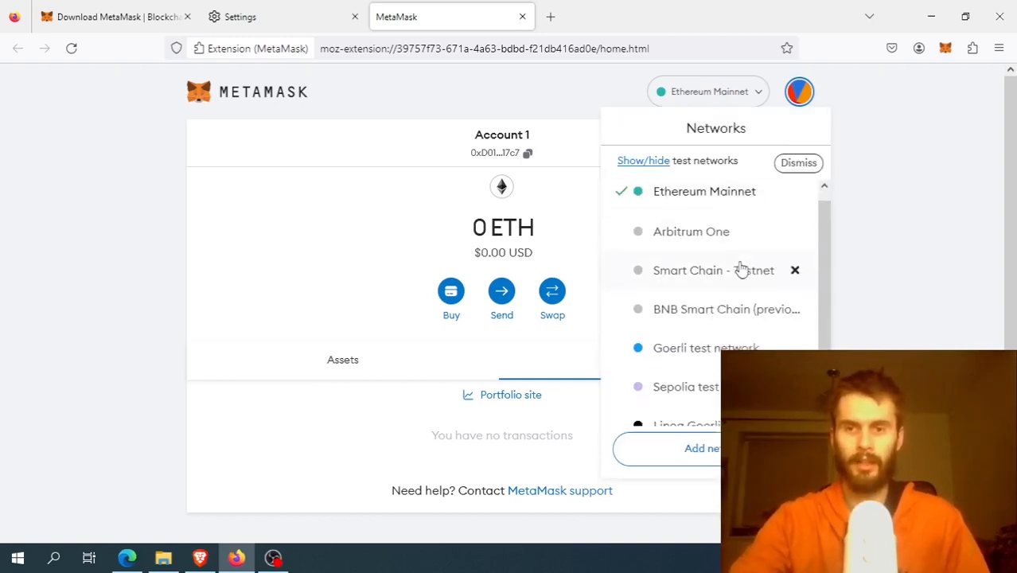
scroll("down", 3)
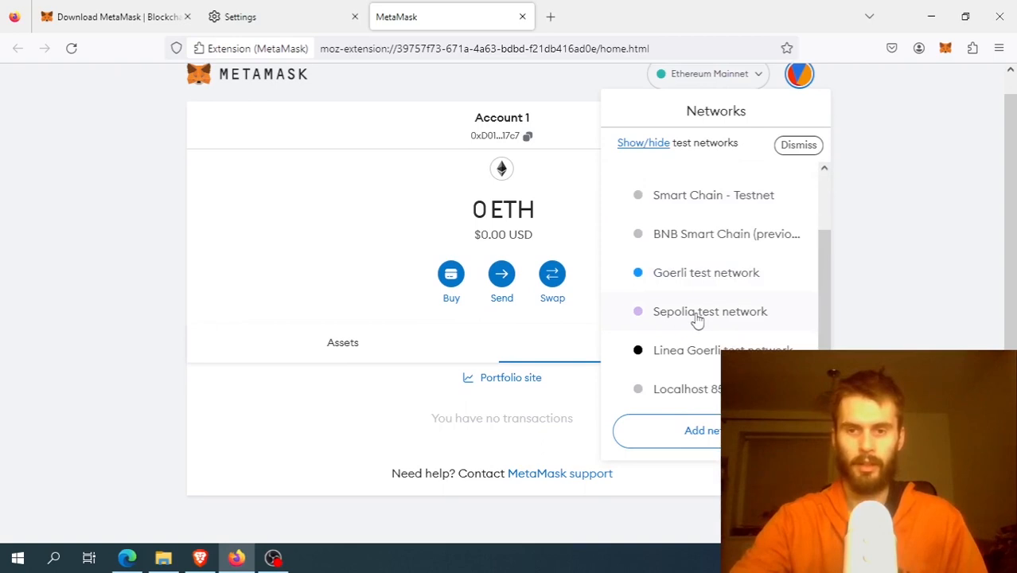
left_click(710, 310)
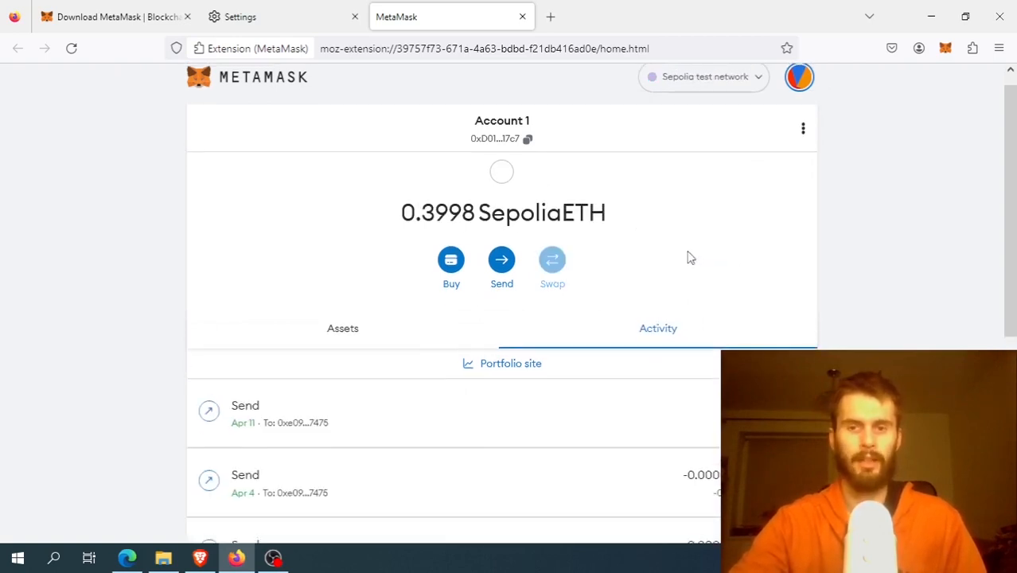
scroll("up", 3)
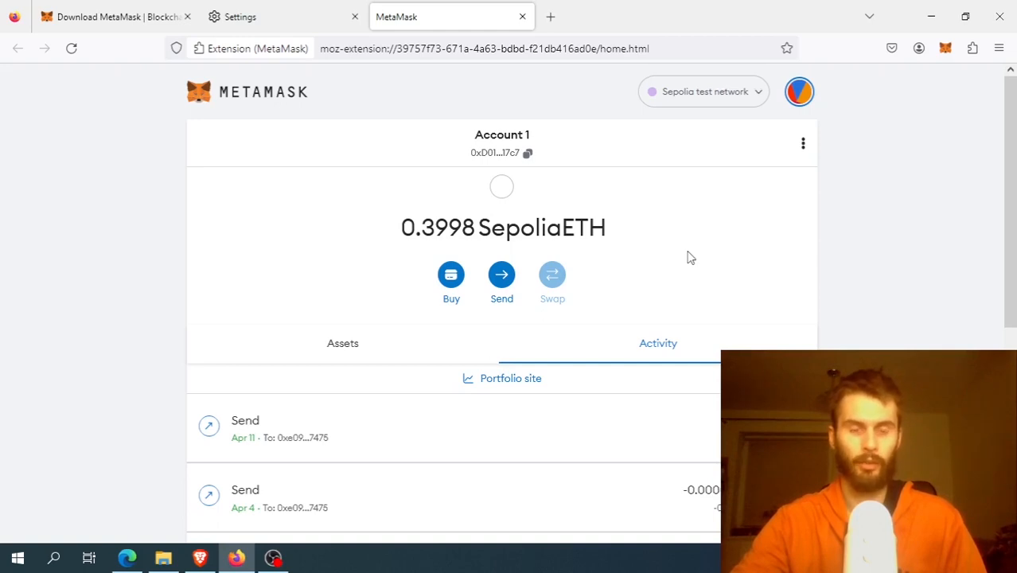
mouse_move(694, 254)
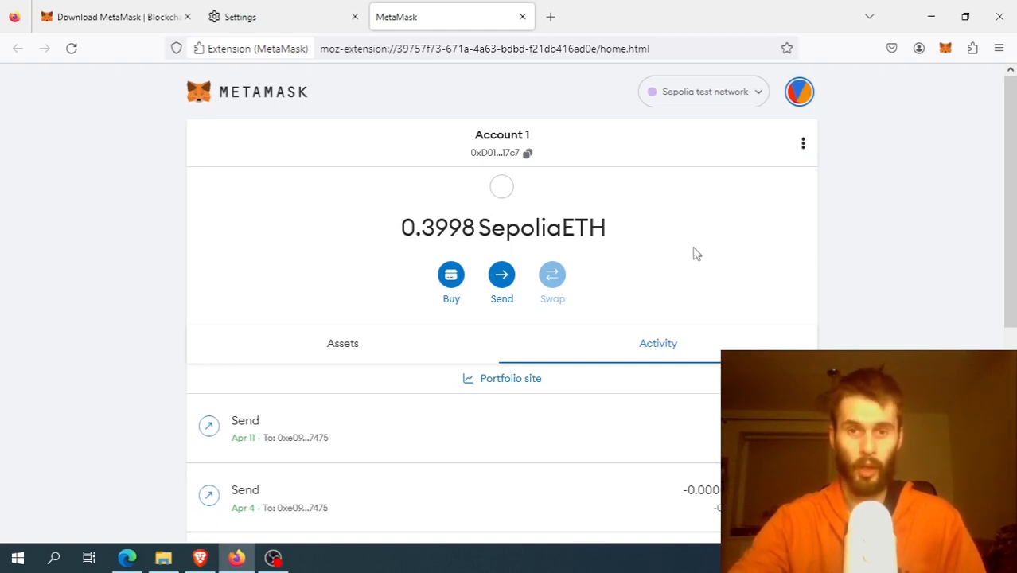
mouse_move(681, 241)
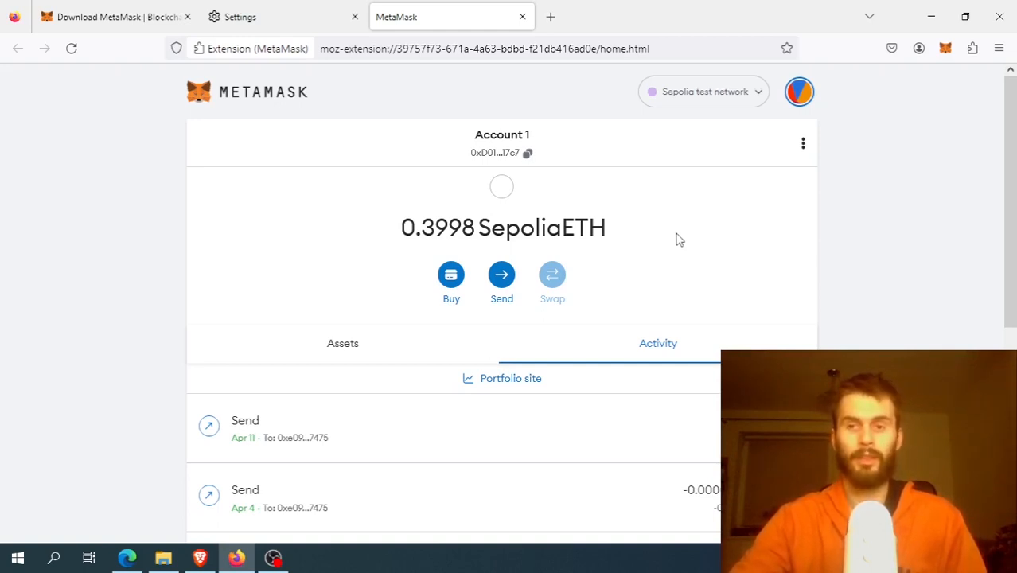
mouse_move(704, 218)
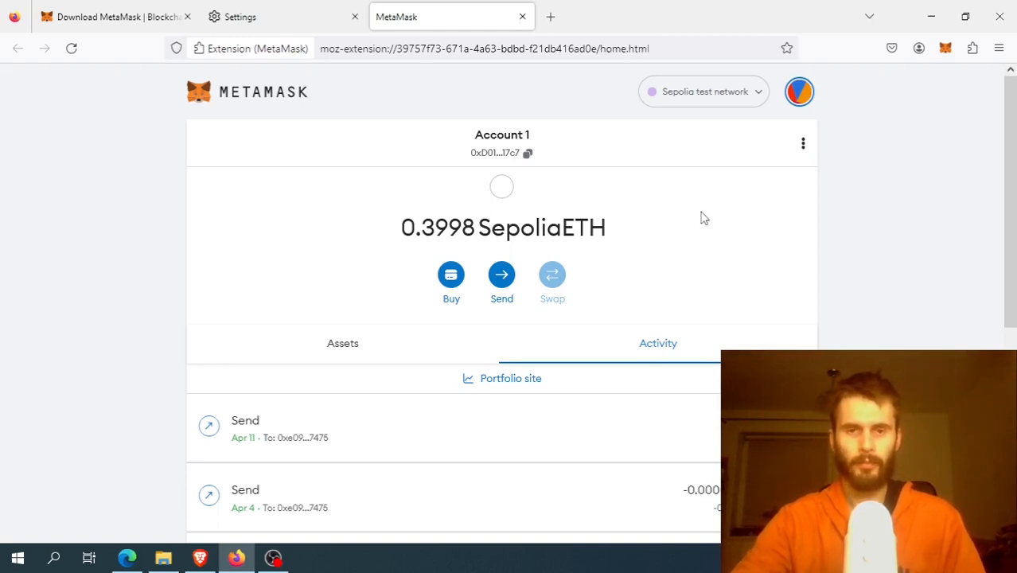
mouse_move(857, 234)
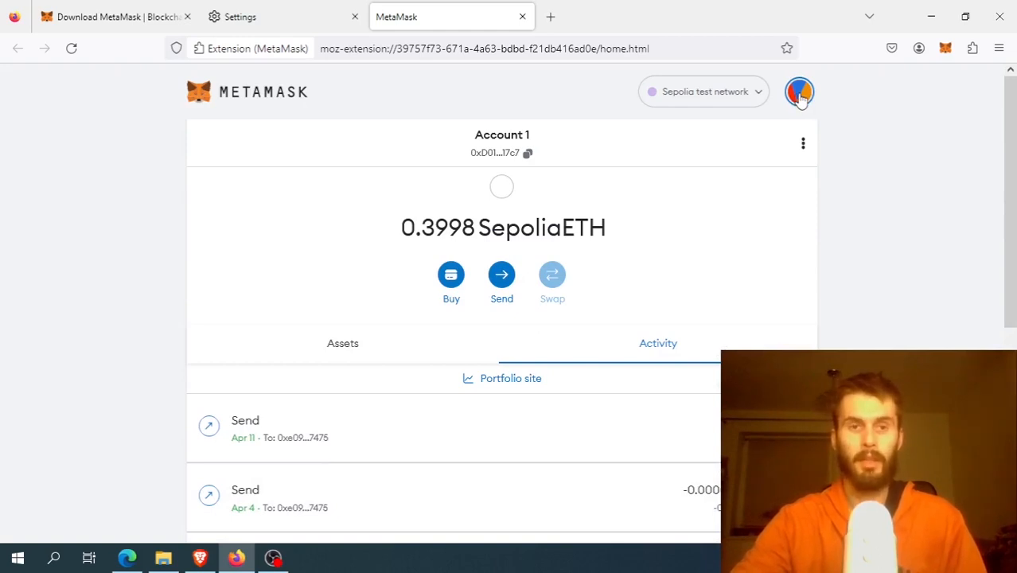
Go to Settings > Advanced and scroll to the Reset account option
left_click(799, 91)
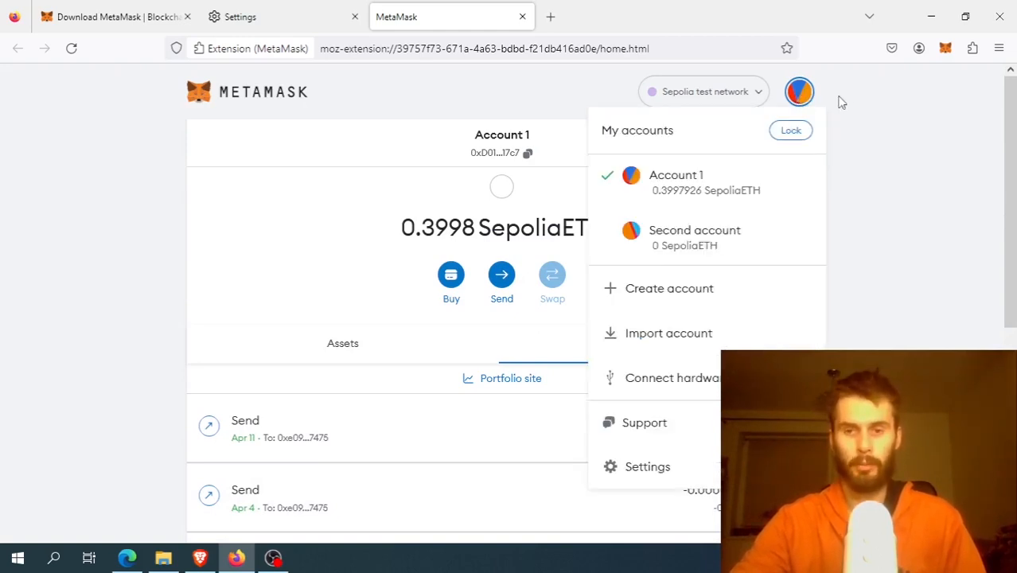
left_click(648, 467)
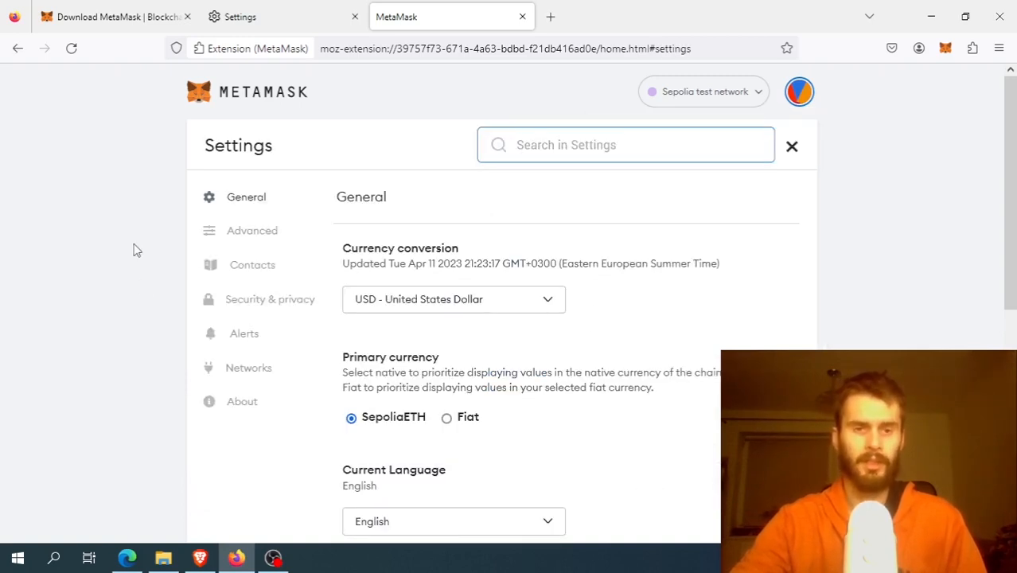
mouse_move(204, 255)
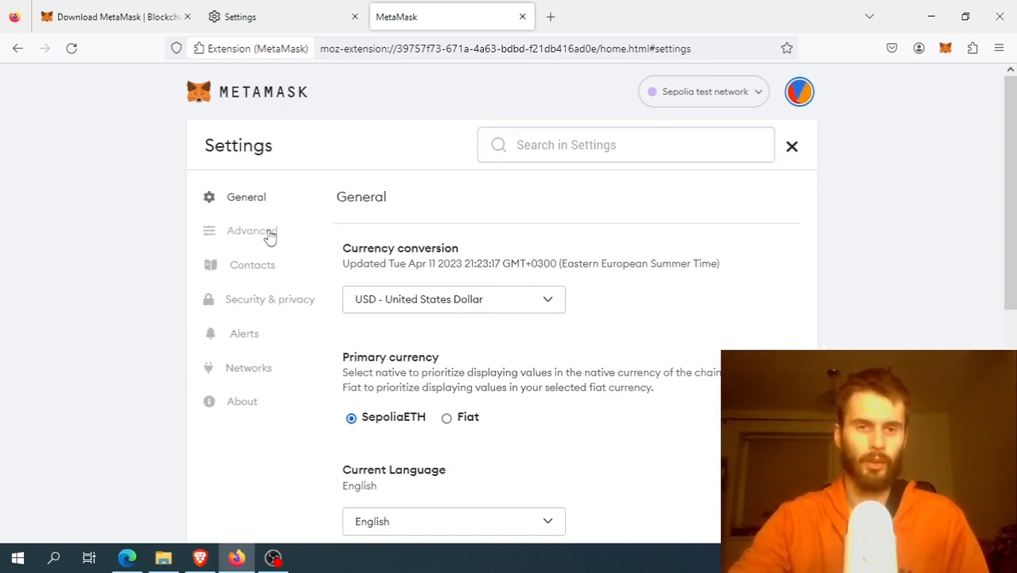
left_click(248, 229)
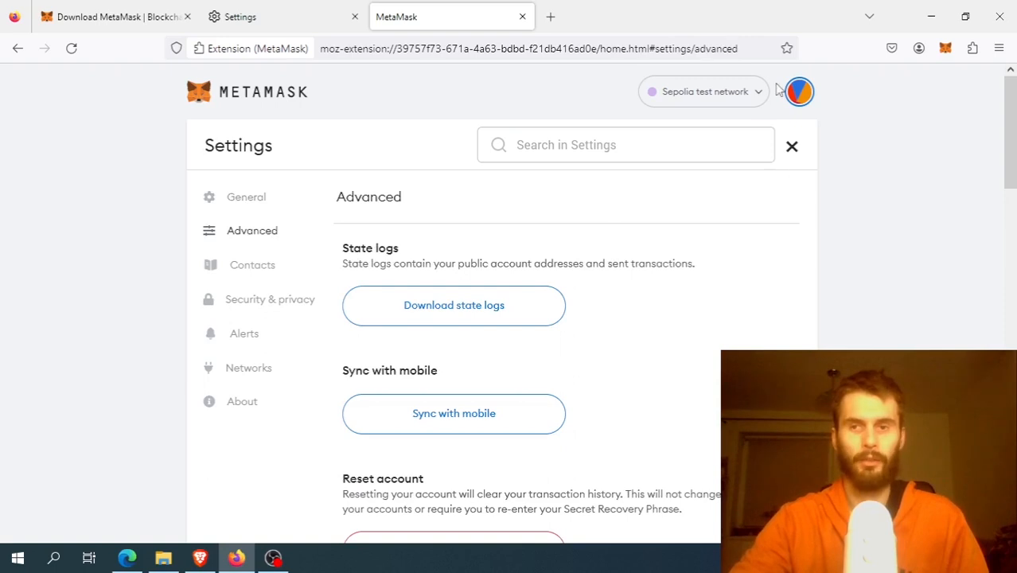
scroll("down", 3)
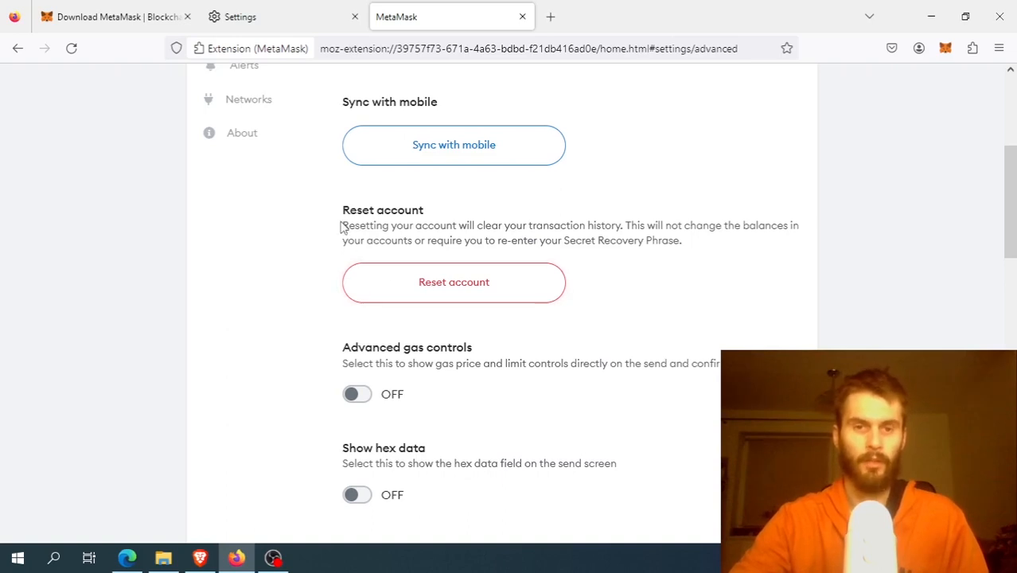
mouse_move(624, 224)
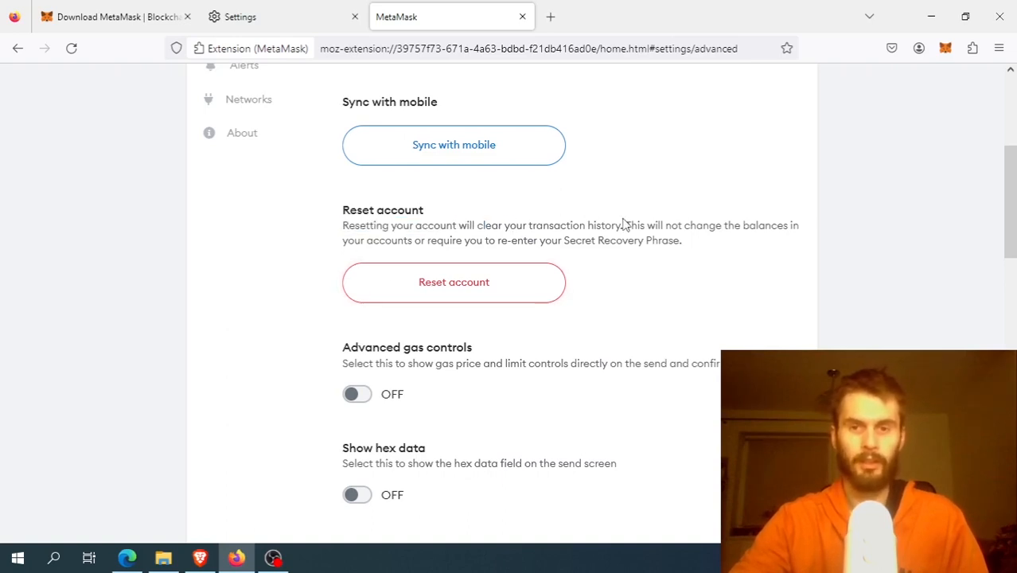
scroll("up", 3)
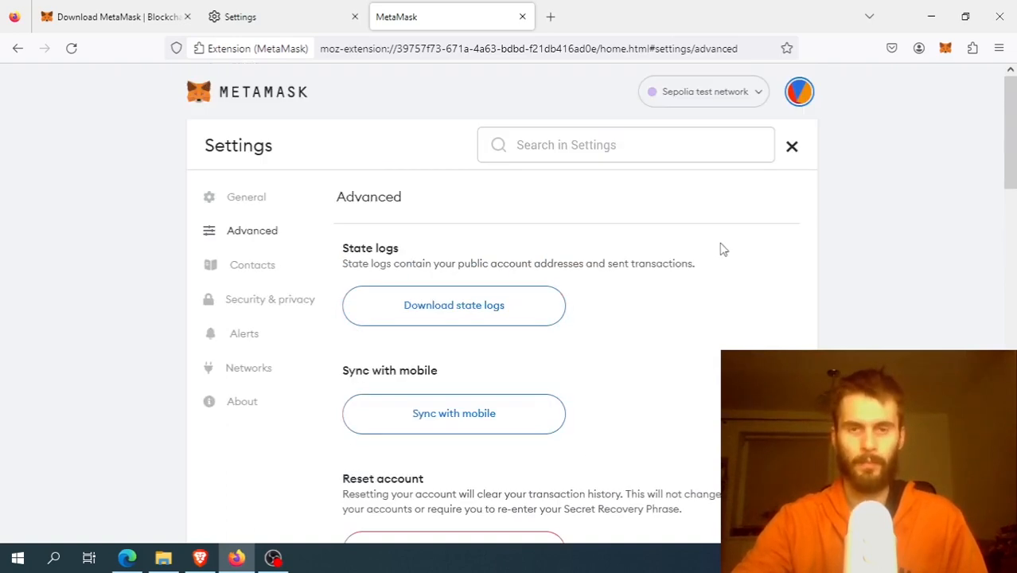
Return to the wallet overview and view Account 1 on Etherscan from its options menu
left_click(792, 147)
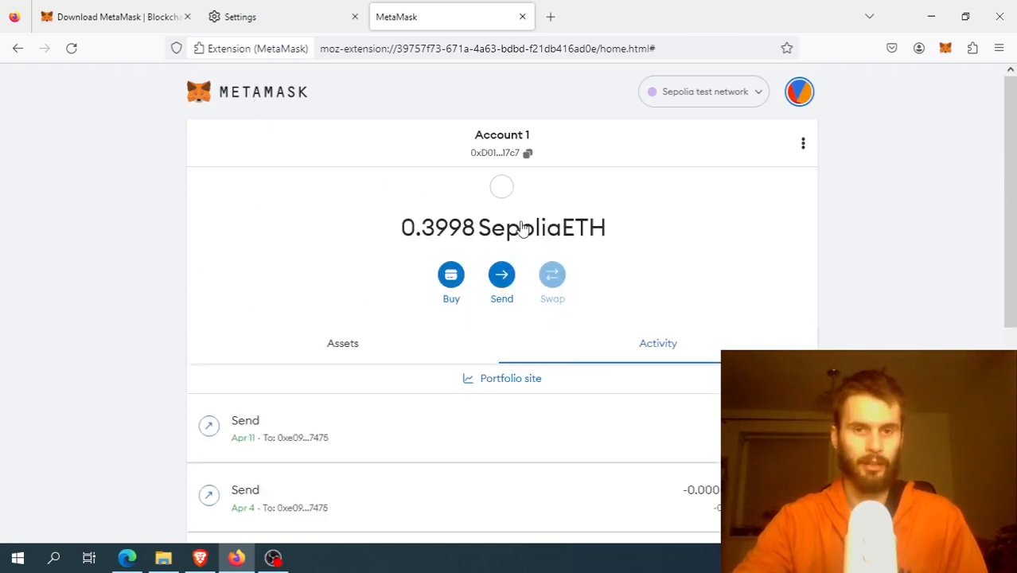
left_click(803, 143)
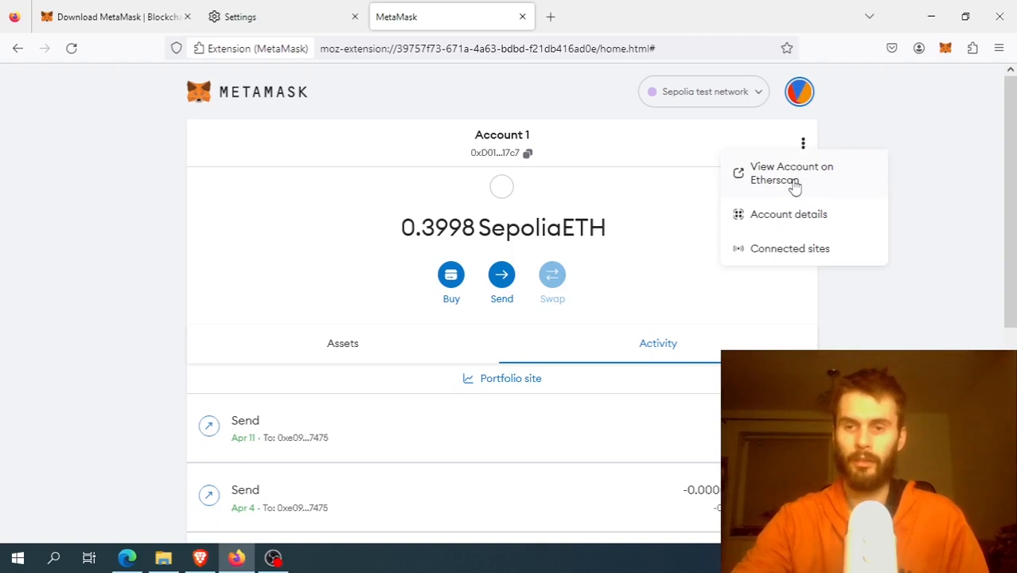
mouse_move(810, 181)
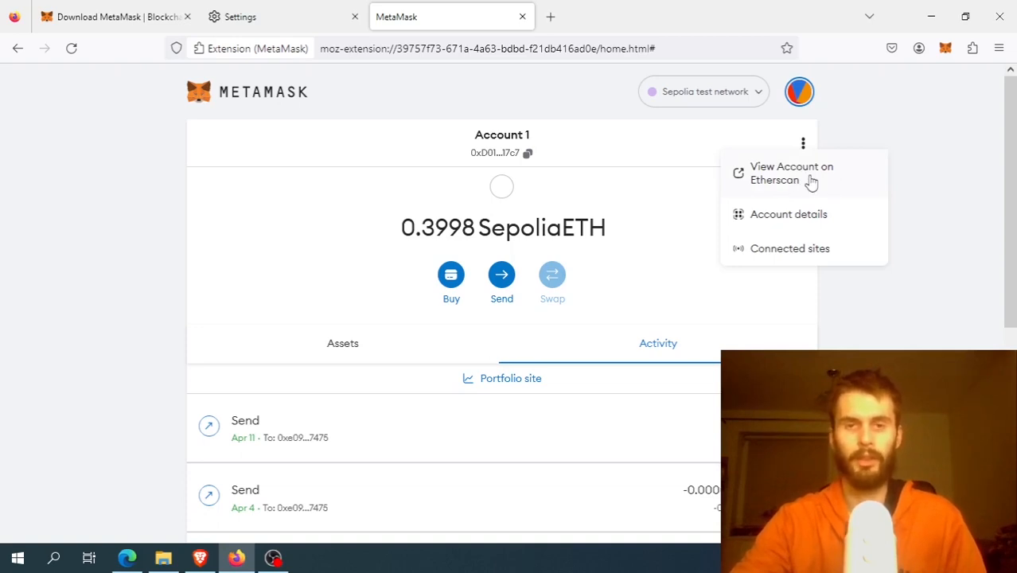
left_click(791, 172)
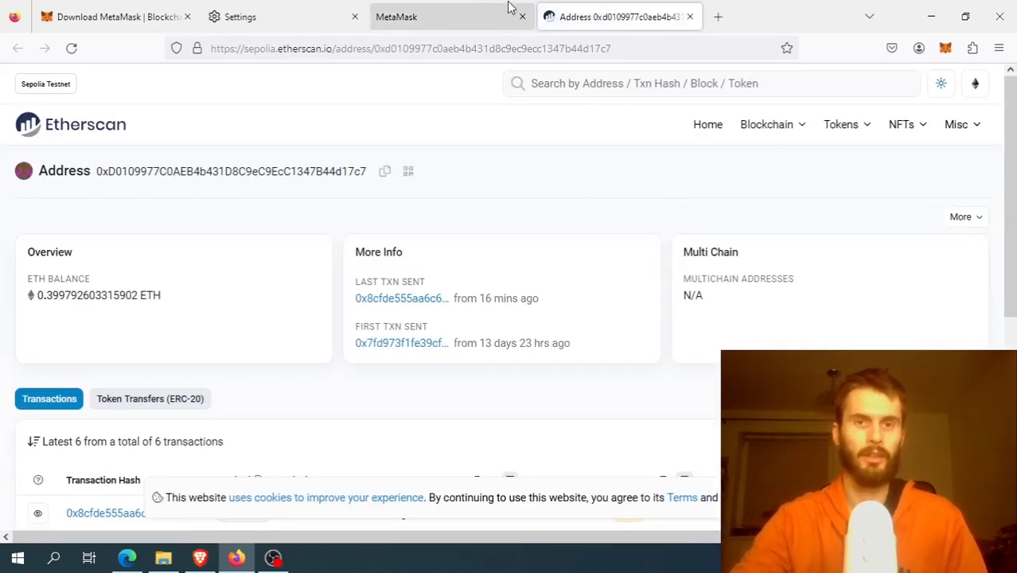
Compare Etherscan's six Sepolia transactions with the wallet's activity, then return to the MetaMask tab
left_click(452, 16)
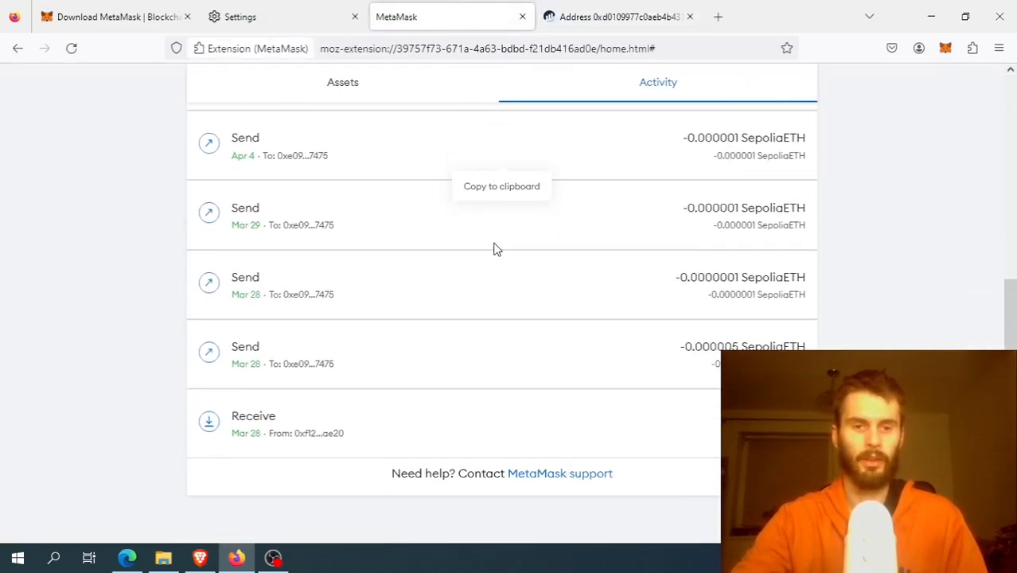
left_click(619, 16)
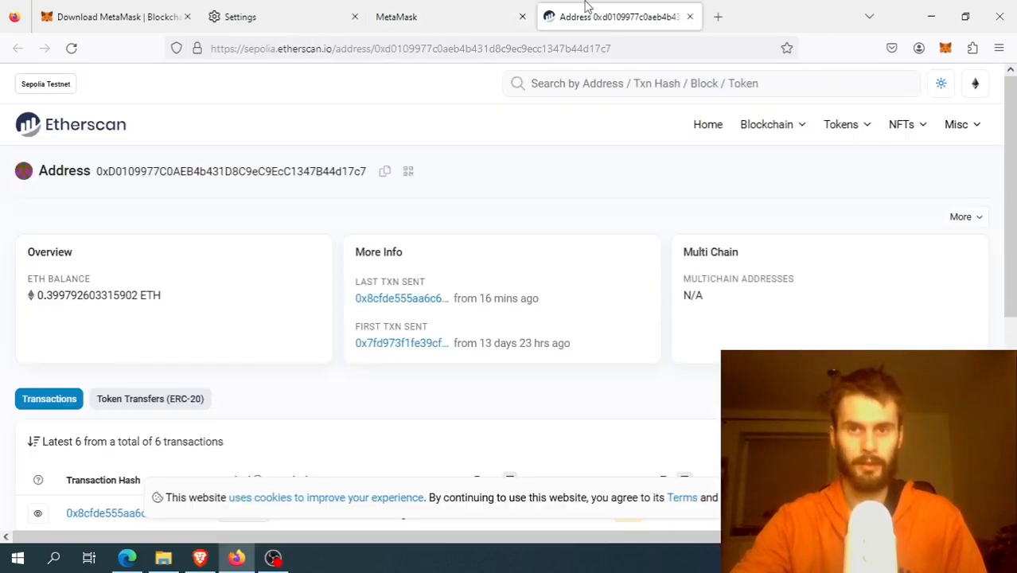
scroll("down", 3)
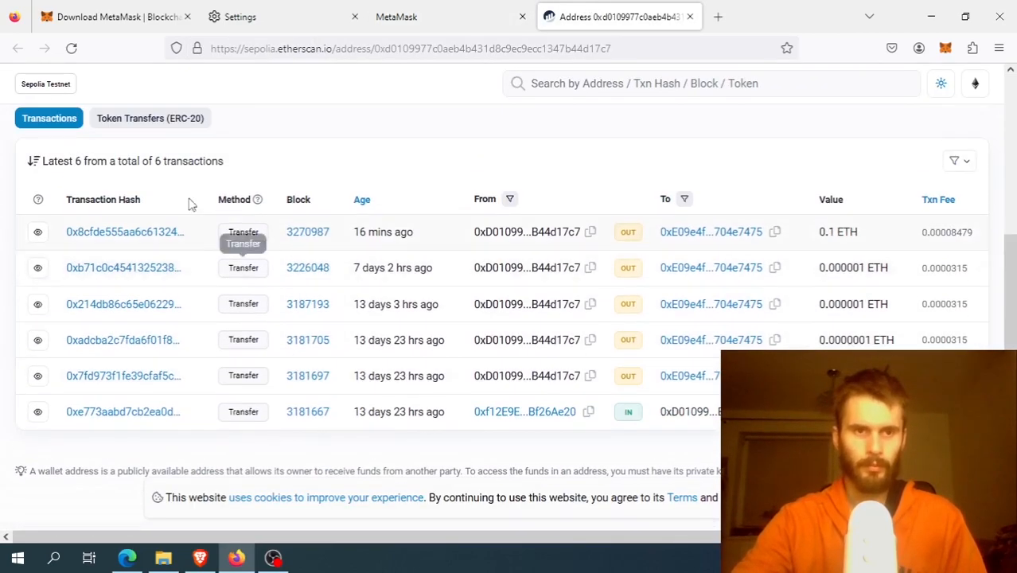
scroll("up", 3)
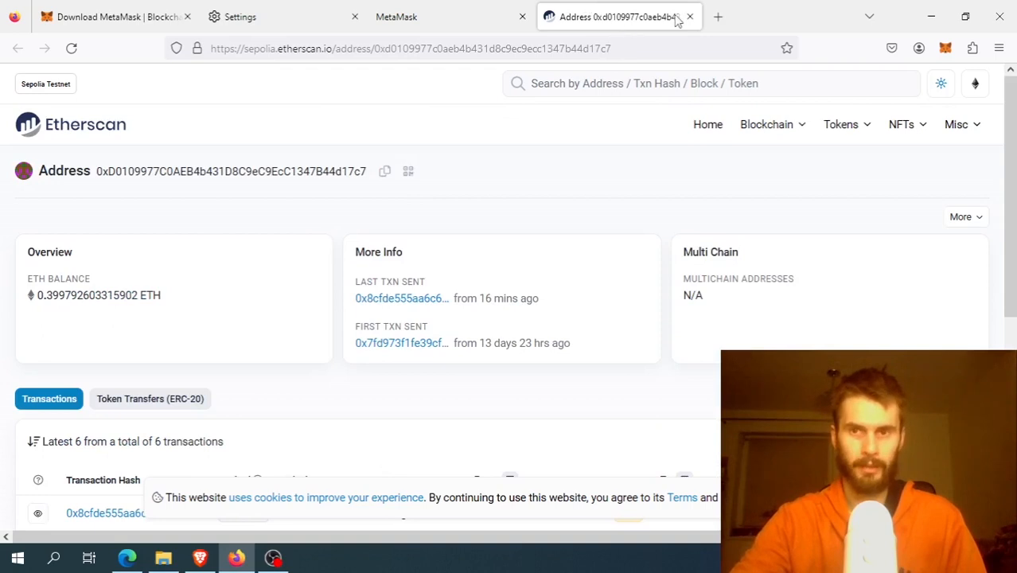
left_click(689, 16)
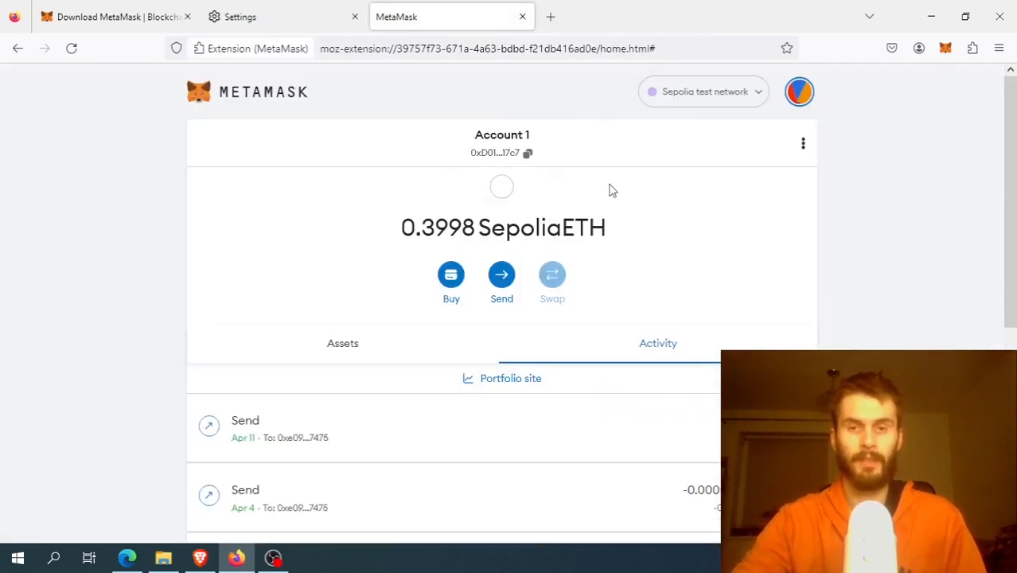
mouse_move(678, 213)
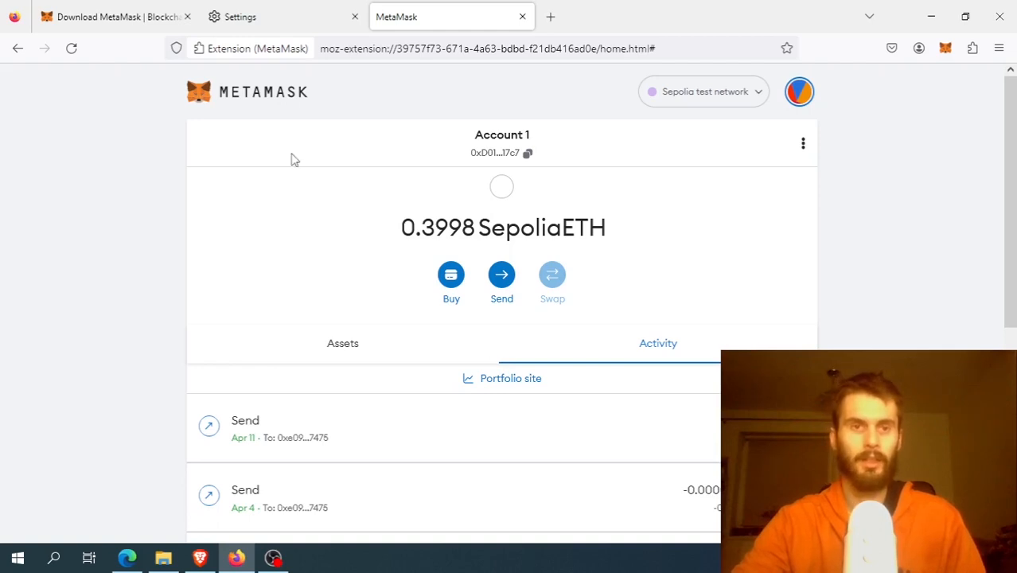
Review the Download MetaMask page's Supported Browsers section: Chrome, Firefox, Brave, Edge and Opera
left_click(115, 16)
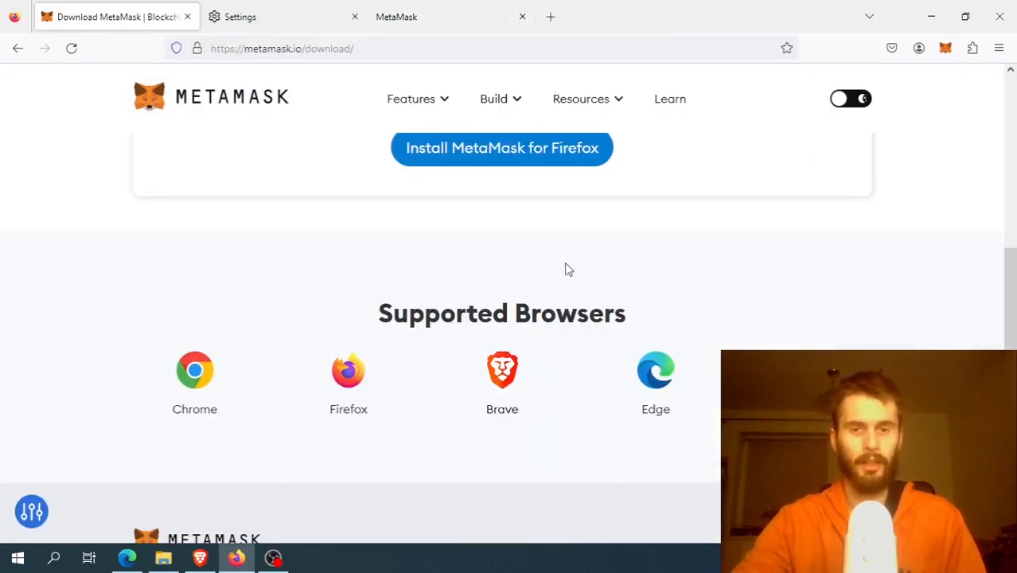
scroll("up", 3)
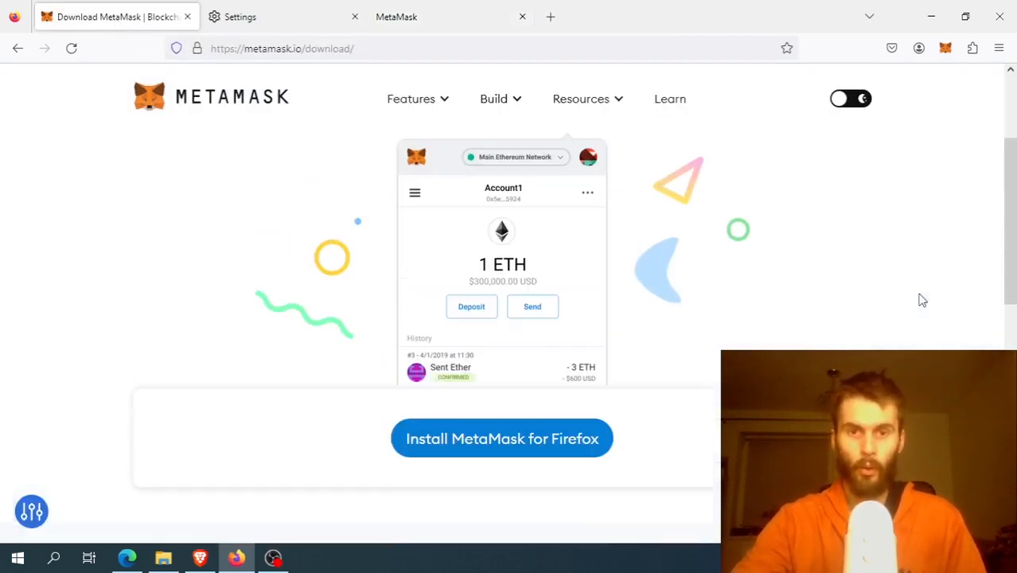
scroll("up", 3)
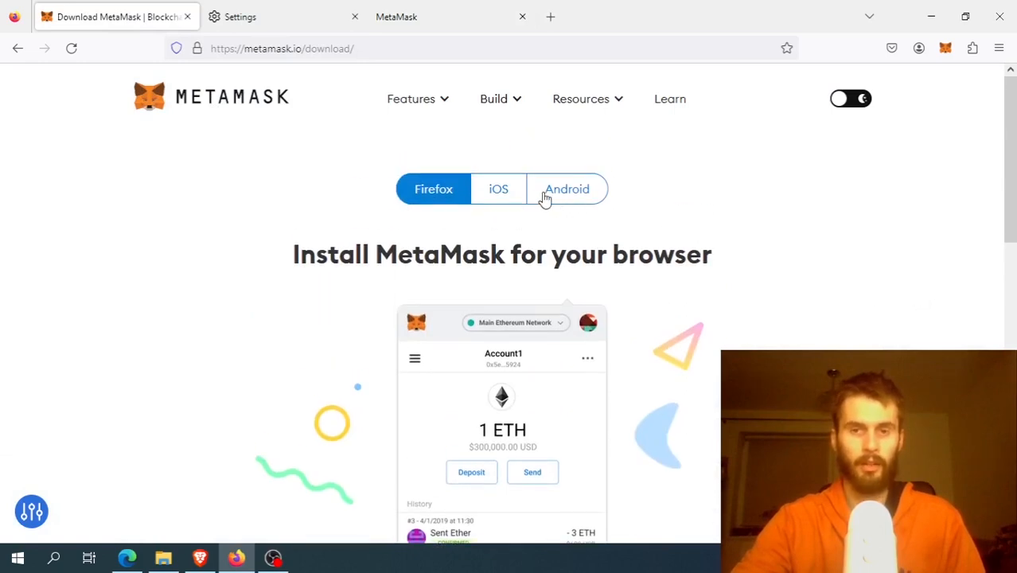
scroll("down", 3)
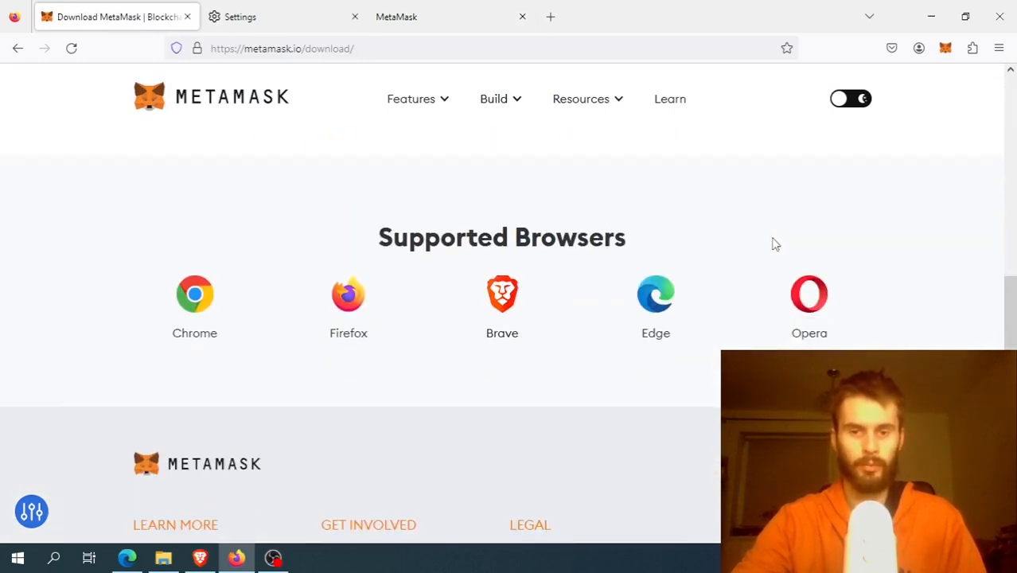
scroll("up", 3)
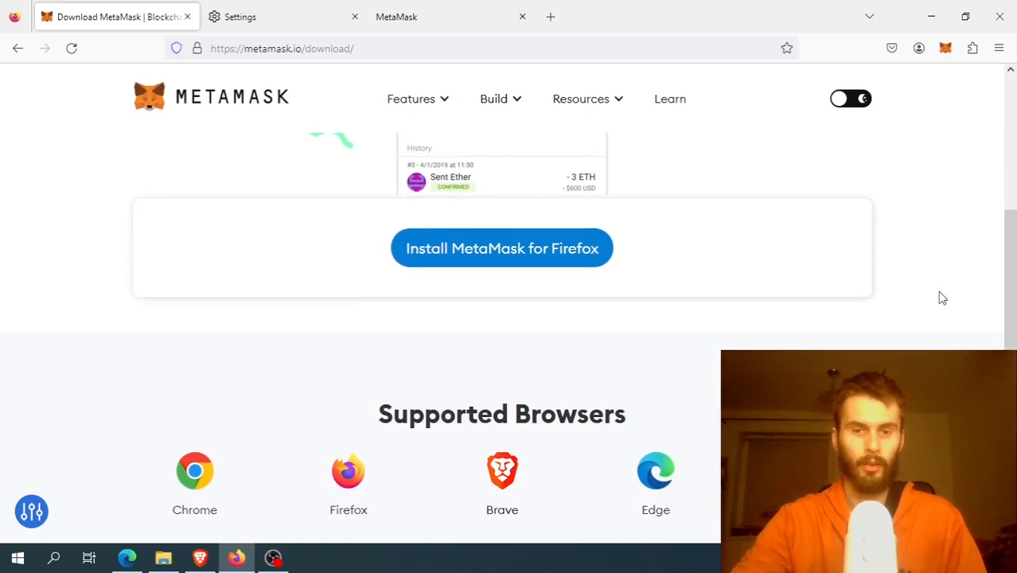
scroll("down", 3)
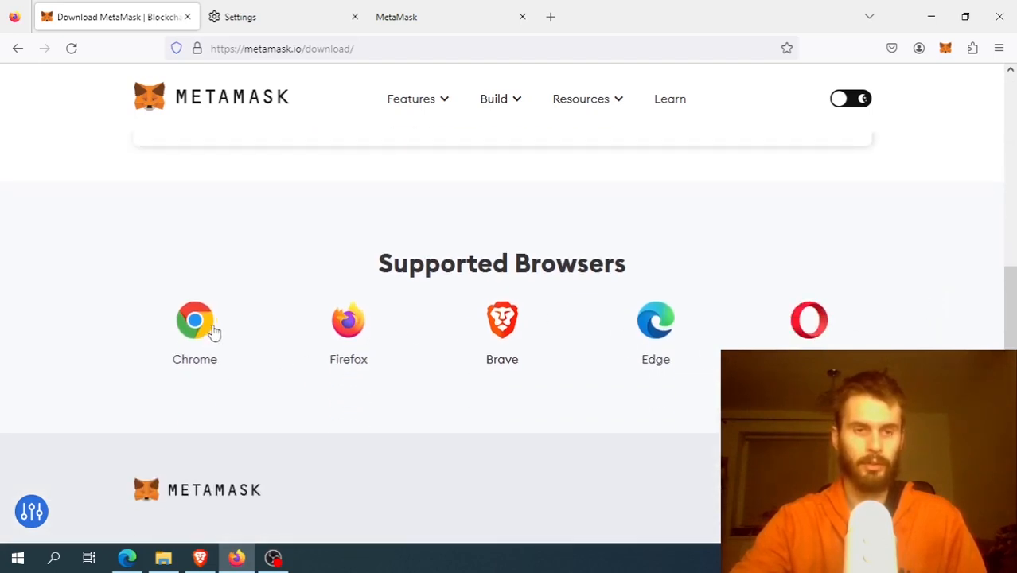
mouse_move(194, 320)
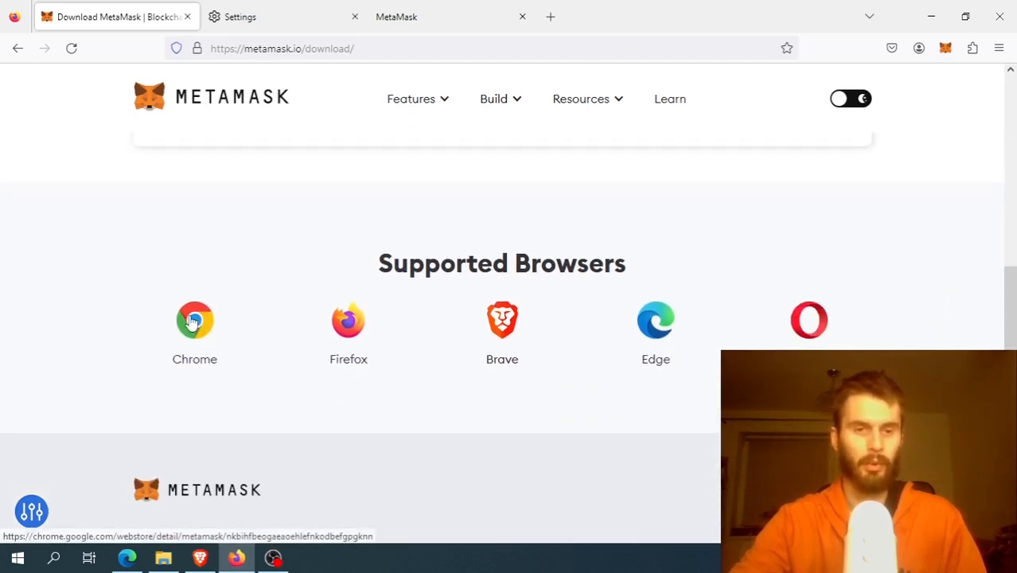
mouse_move(764, 337)
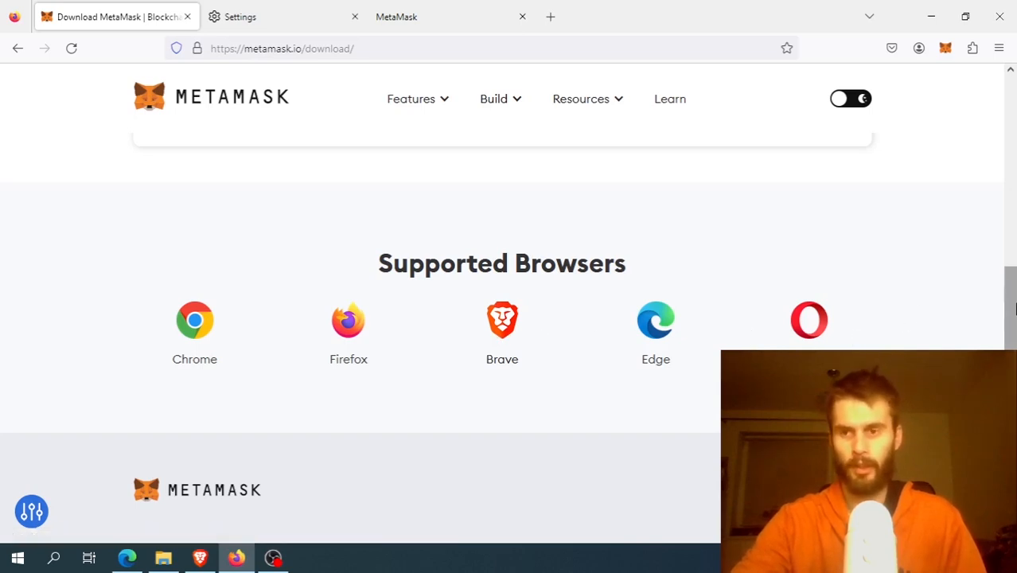
scroll("up", 3)
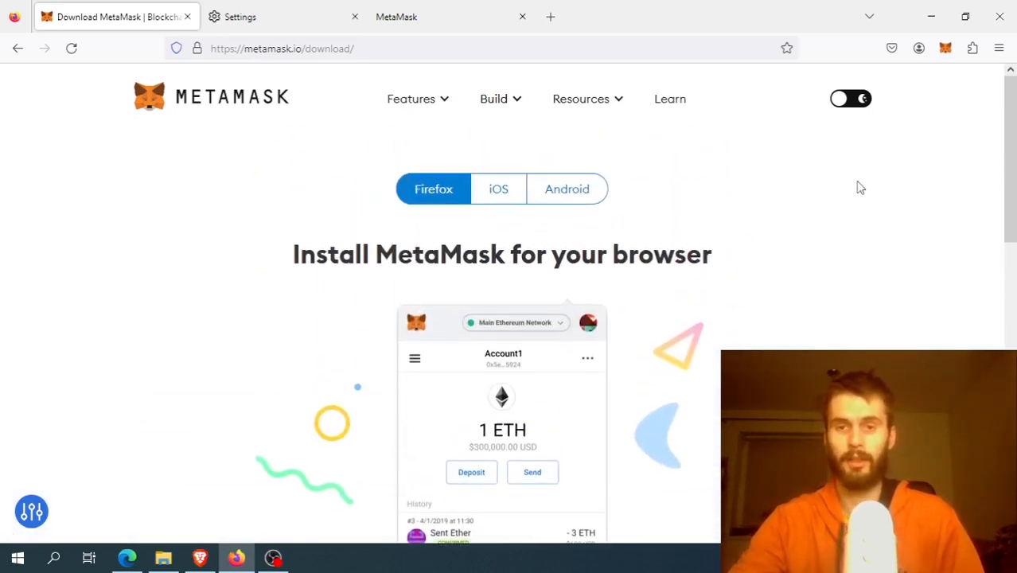
mouse_move(756, 198)
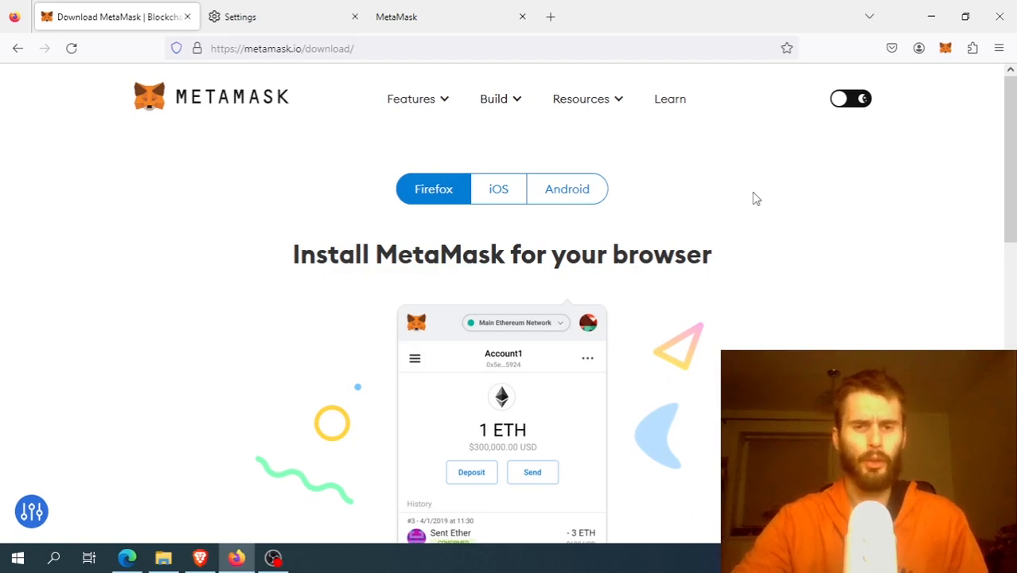
mouse_move(506, 191)
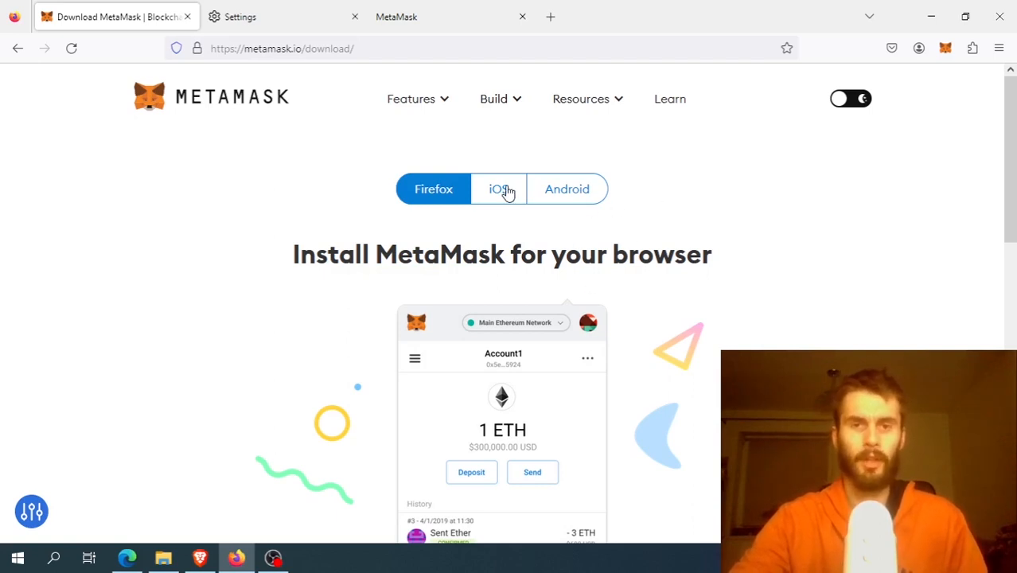
mouse_move(427, 17)
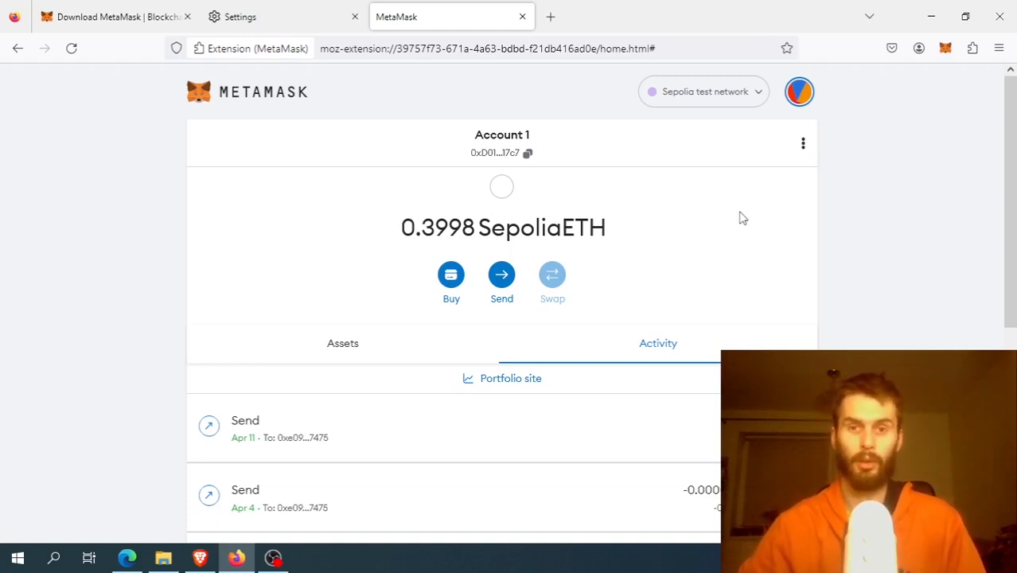
mouse_move(660, 207)
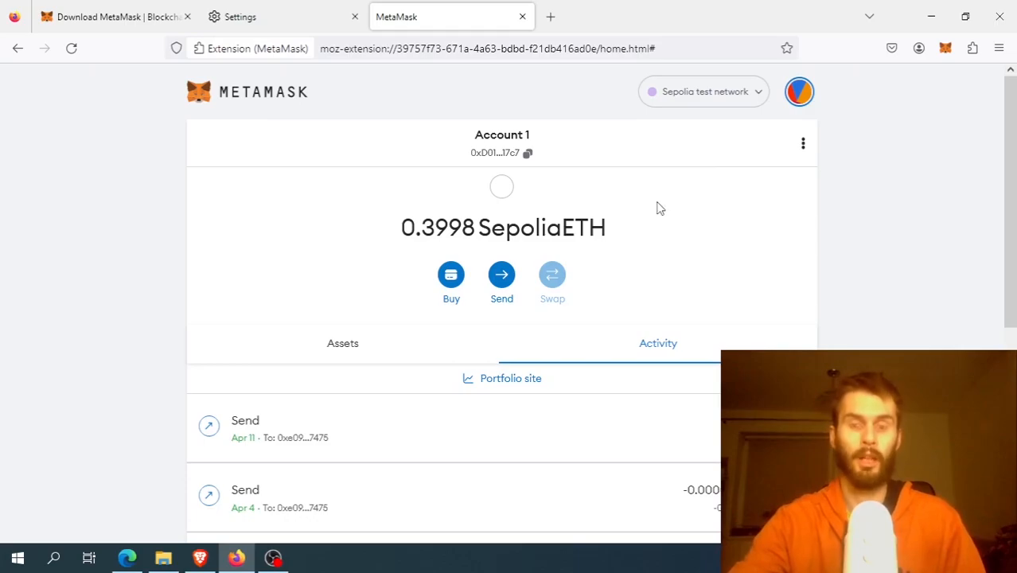